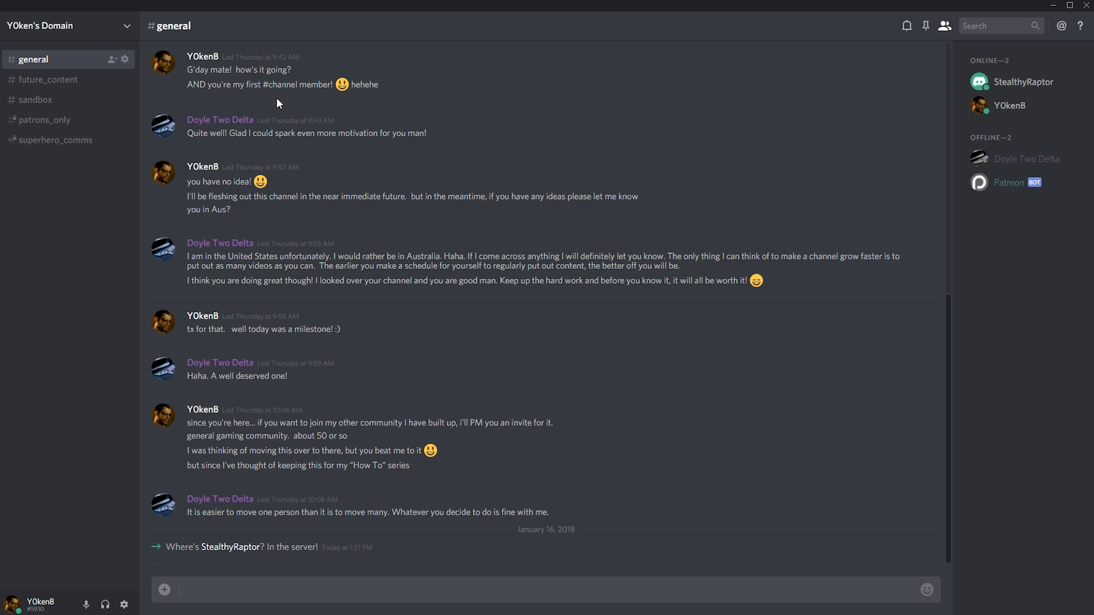
mouse_move(41, 192)
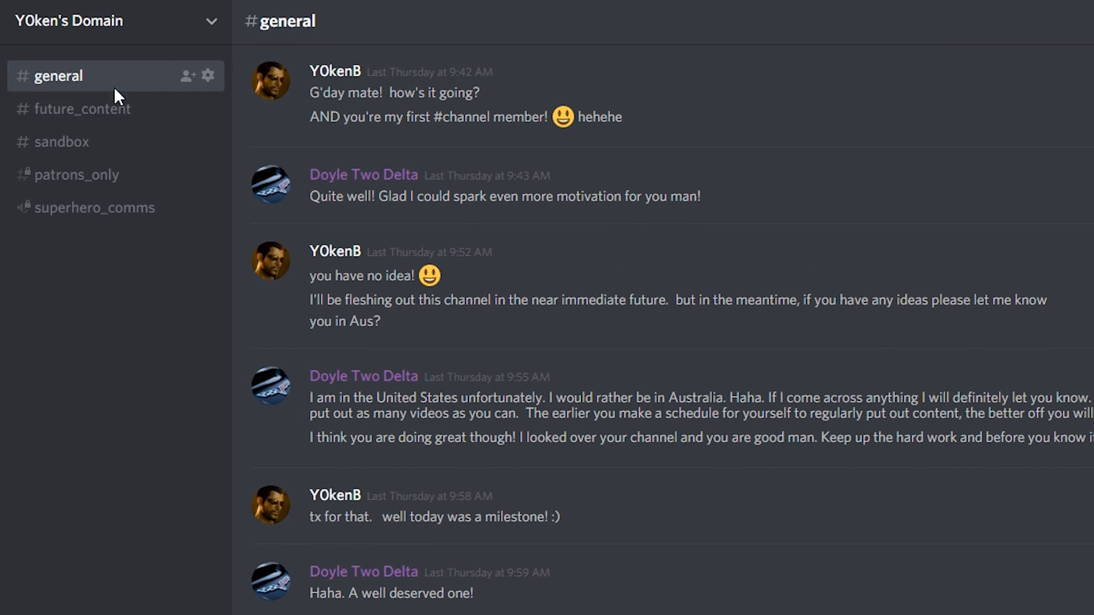
mouse_move(95, 295)
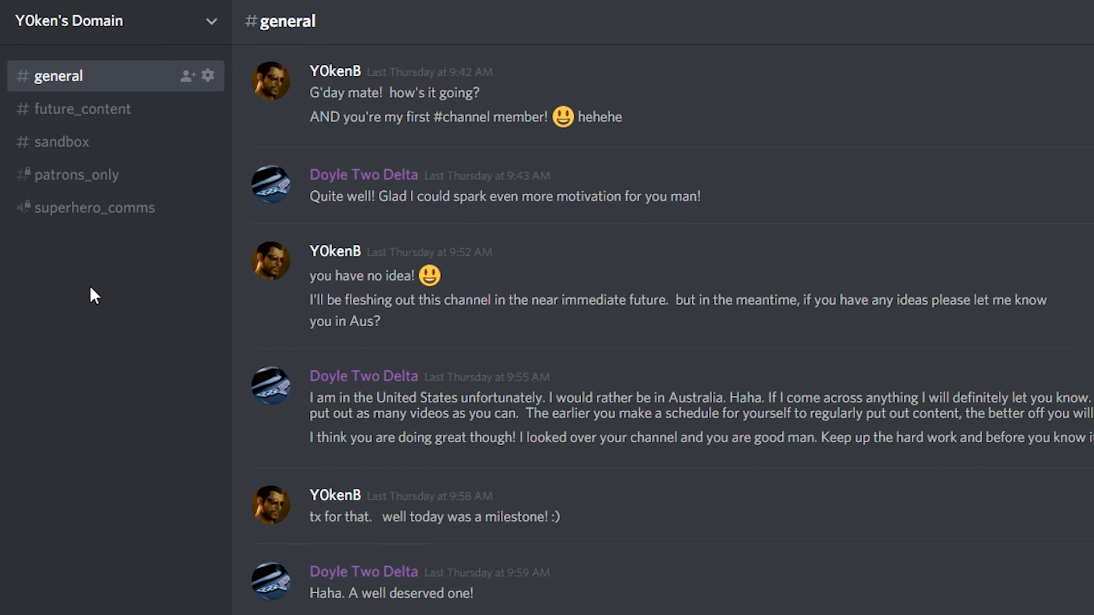
Create a text channel named 'gaming' in Y0ken's Domain from the channel sidebar menu.
right_click(94, 295)
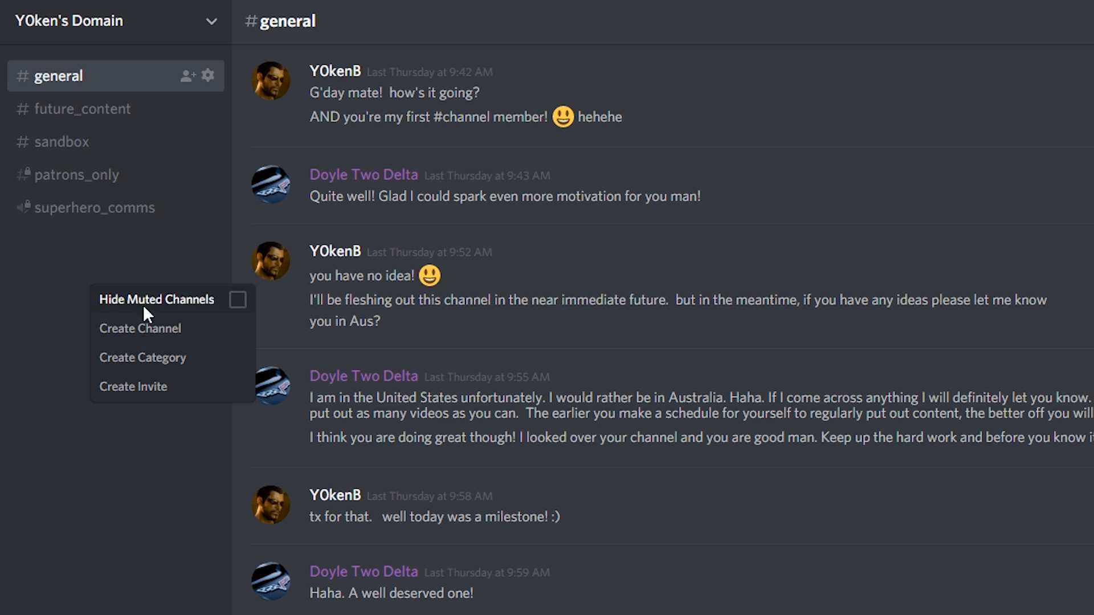
left_click(139, 328)
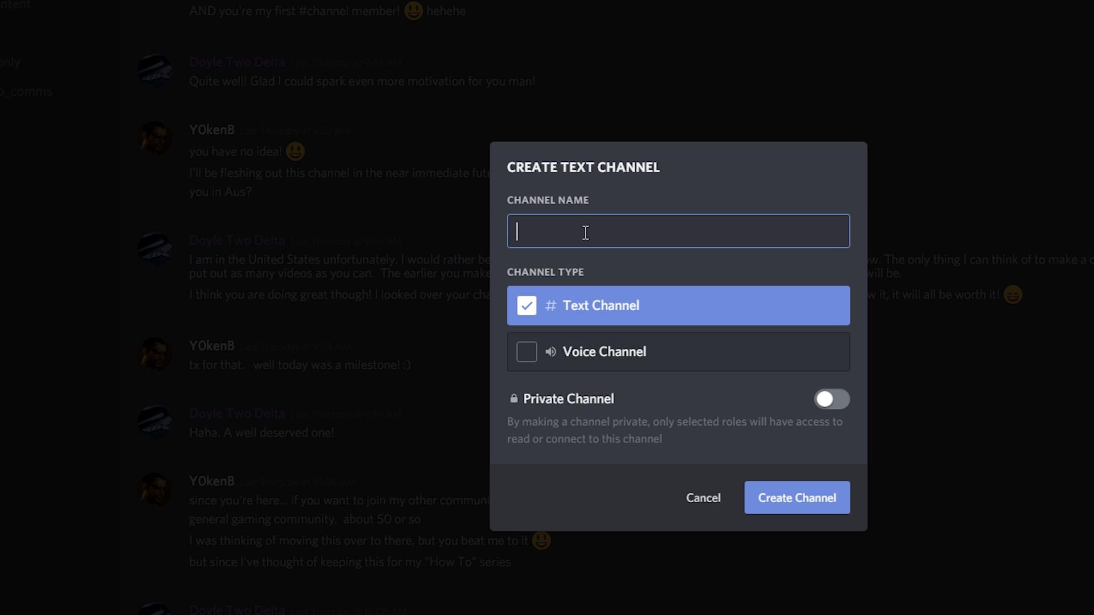
type("gaming")
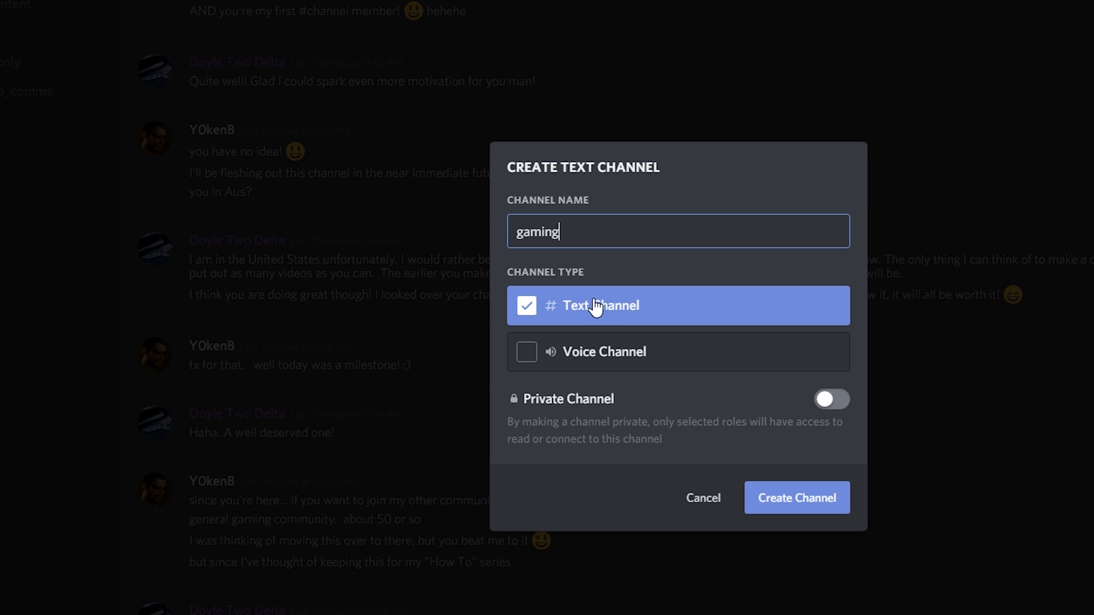
mouse_move(606, 425)
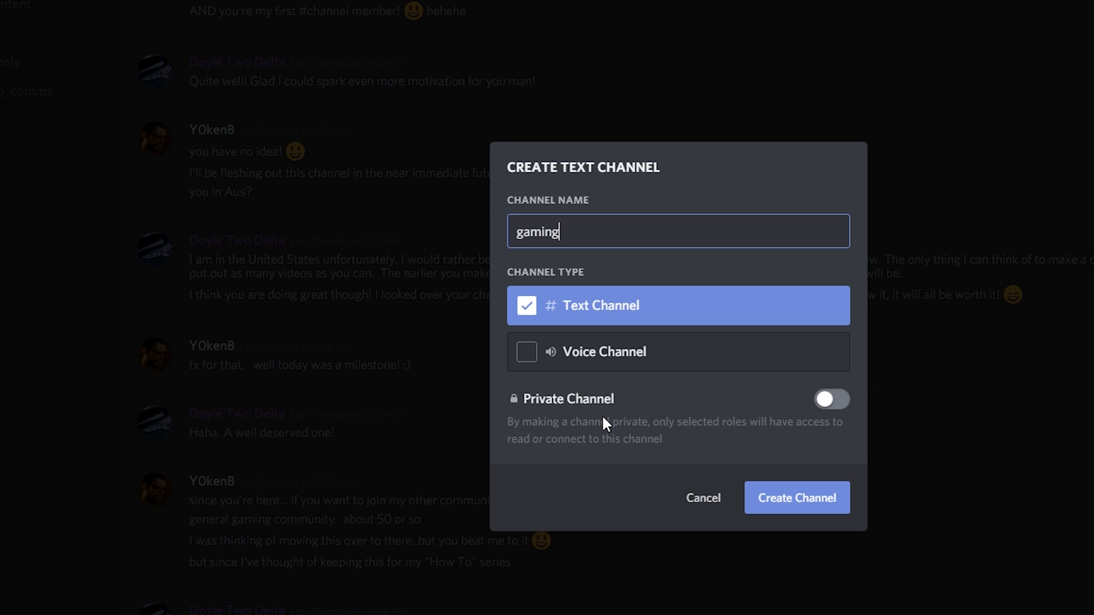
mouse_move(797, 497)
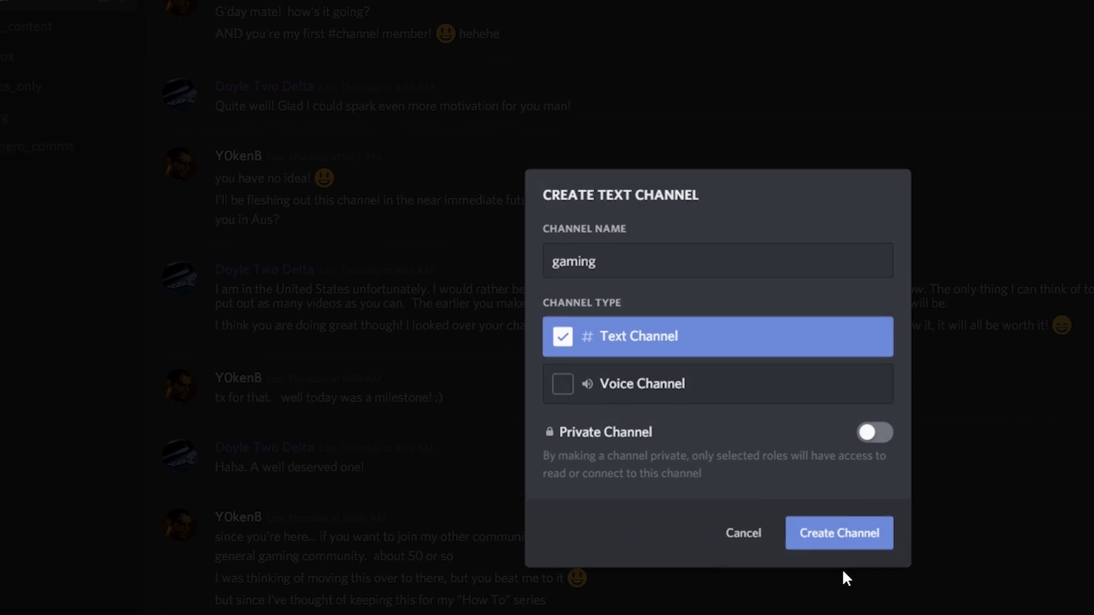
left_click(839, 533)
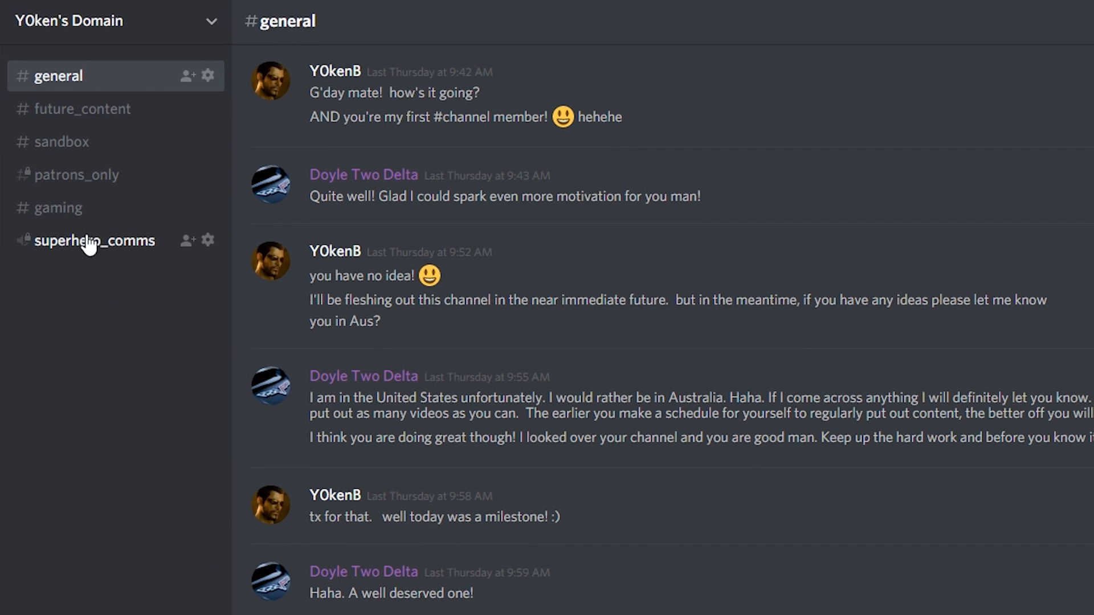
mouse_move(57, 271)
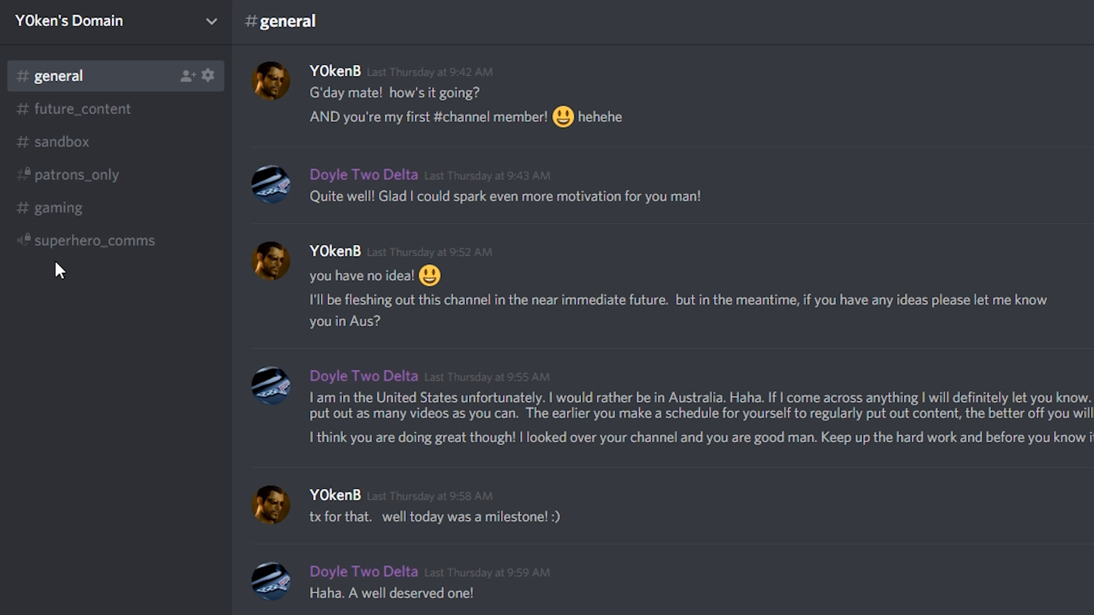
mouse_move(57, 207)
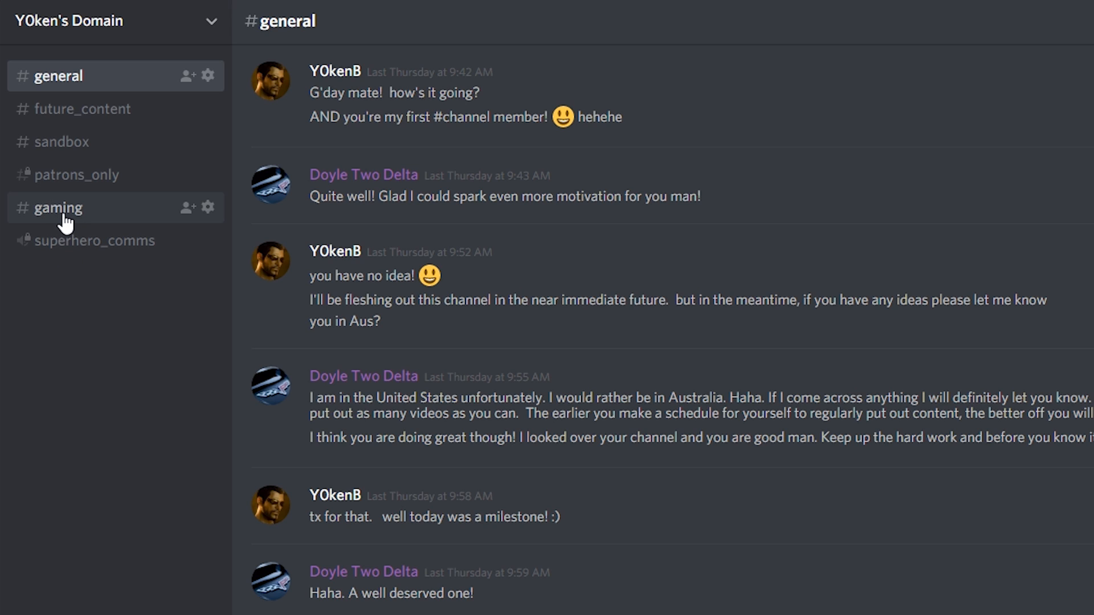
mouse_move(74, 225)
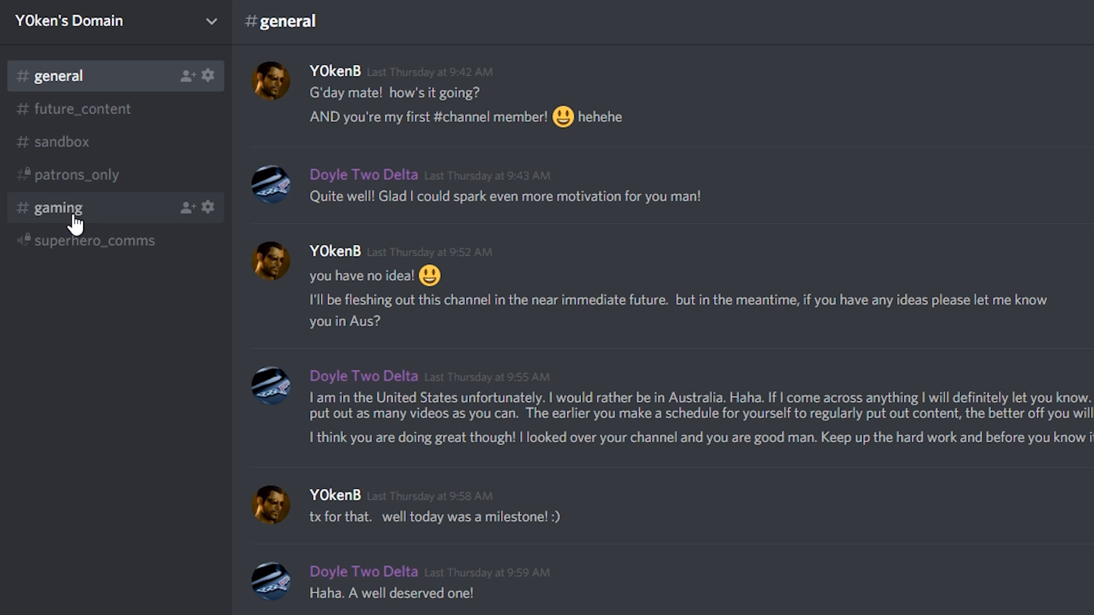
Drag the gaming channel up to sit just under general.
left_click_drag(56, 207, 77, 102)
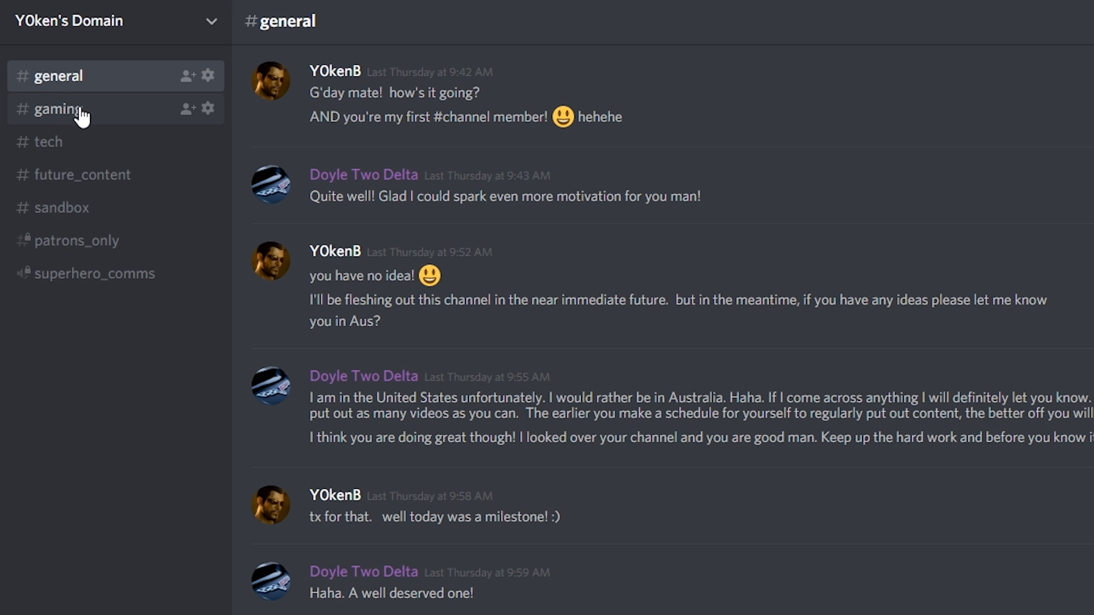
Rename gaming to 'games' with the topic 'For all the gaming discussions...' and save.
left_click(57, 109)
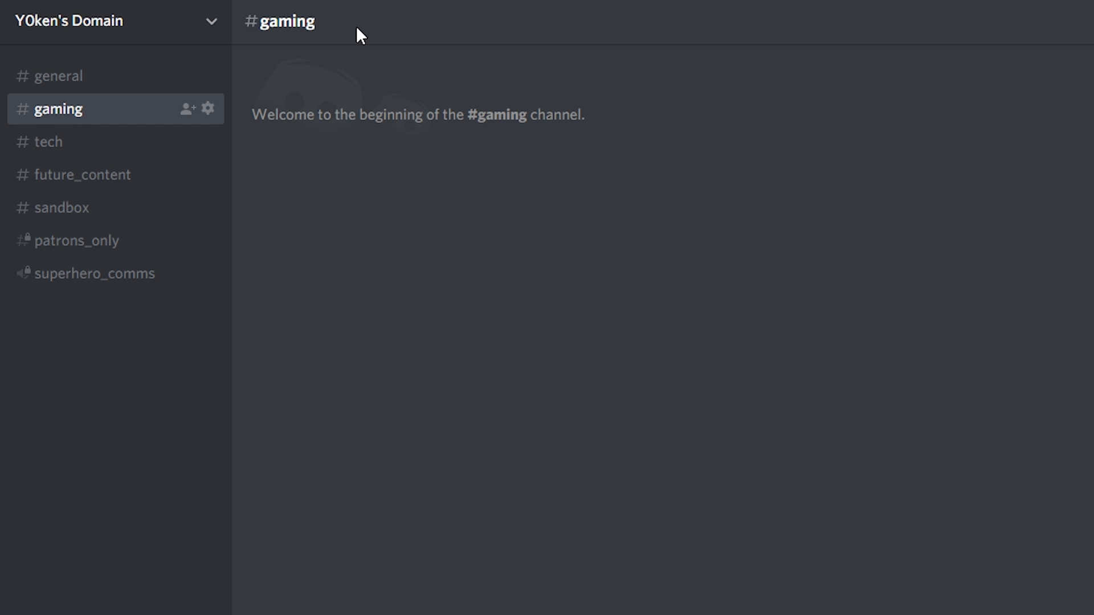
mouse_move(219, 116)
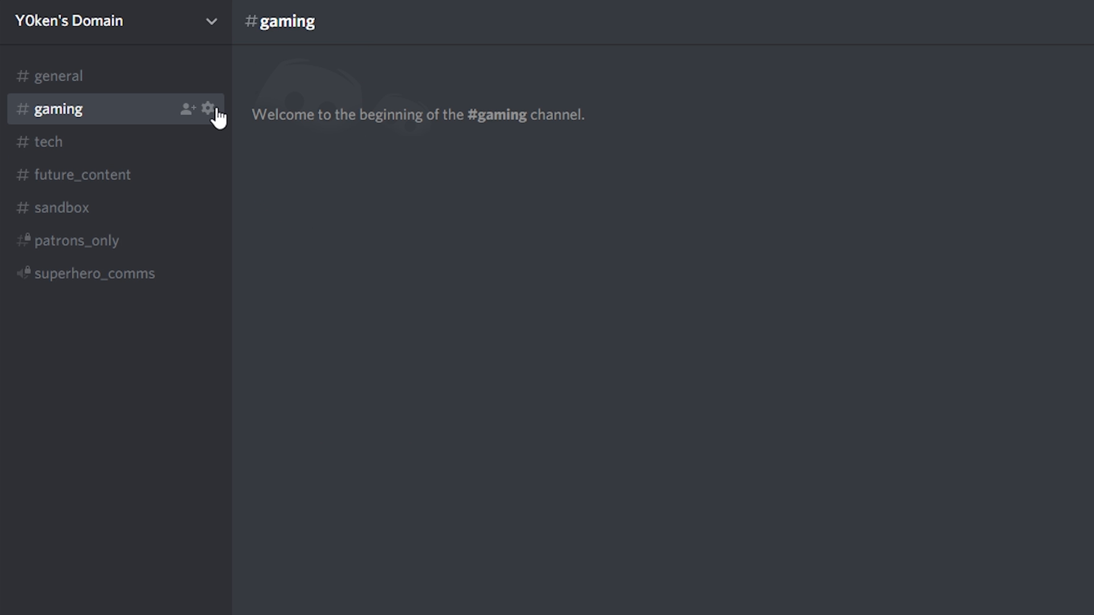
mouse_move(208, 109)
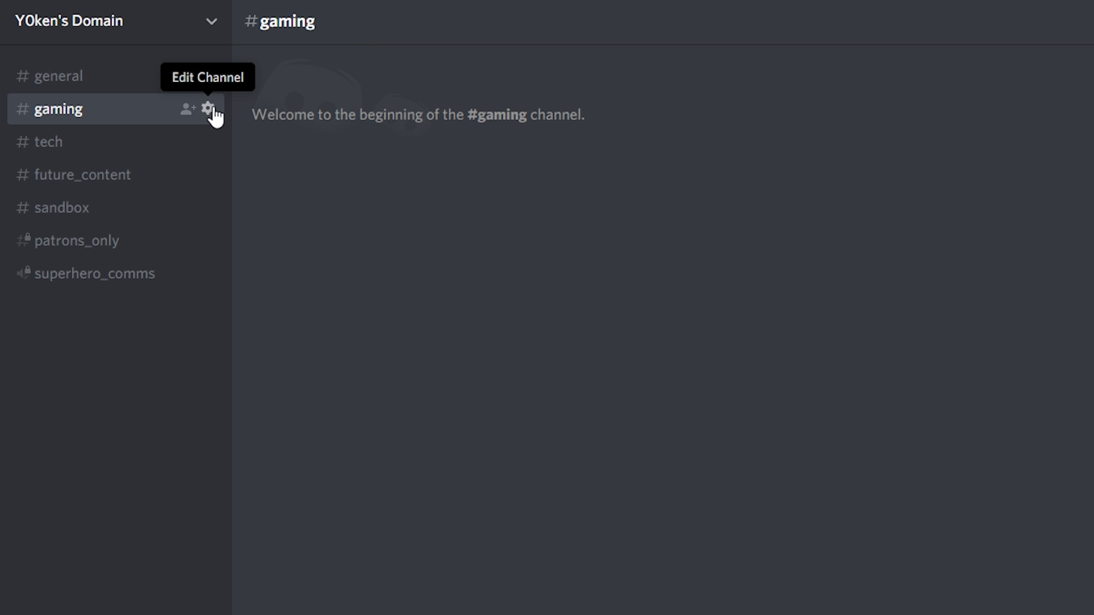
left_click(209, 109)
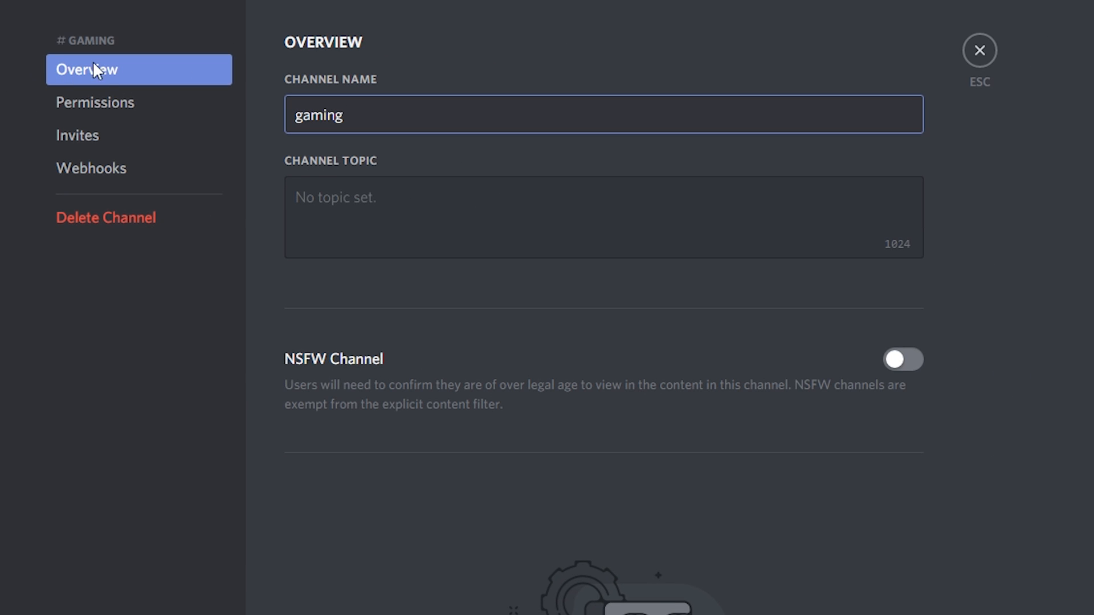
mouse_move(349, 96)
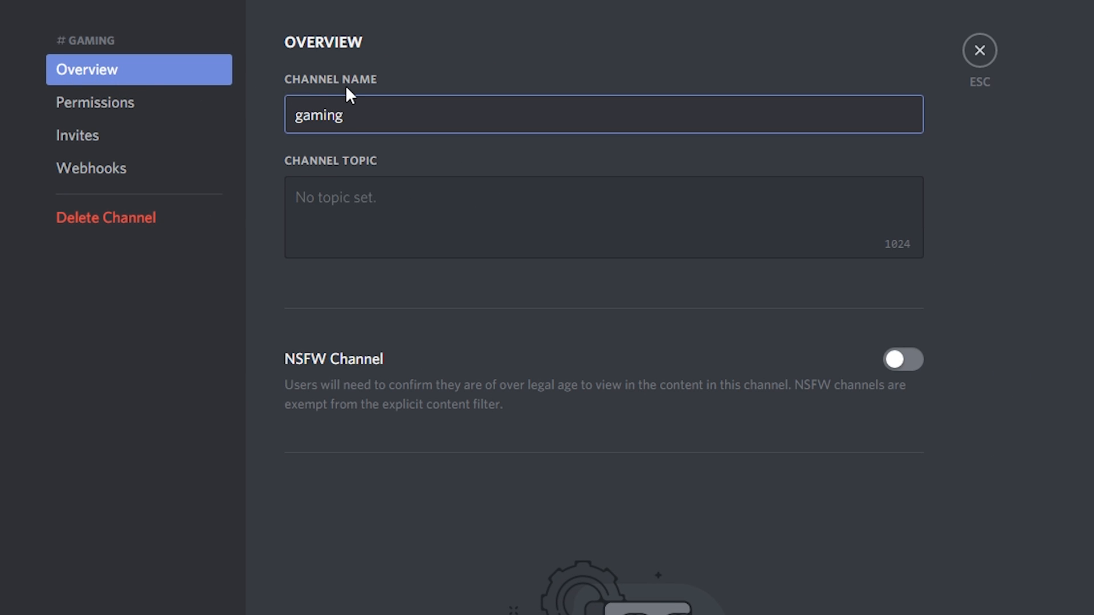
double_click(319, 114)
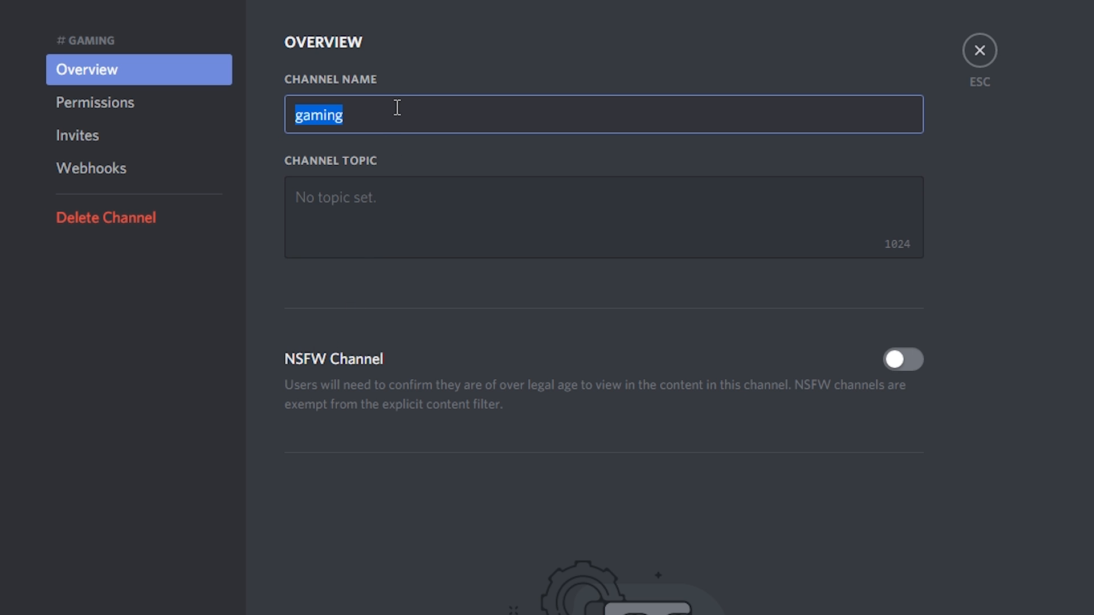
type("games")
left_click(605, 217)
type("F")
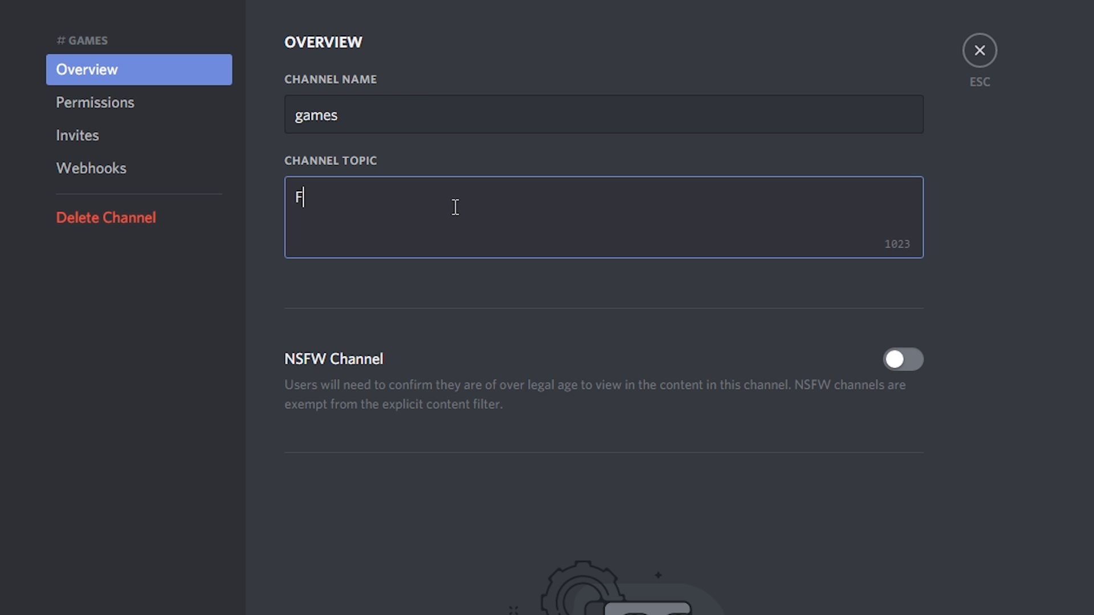
type("or all the gaming")
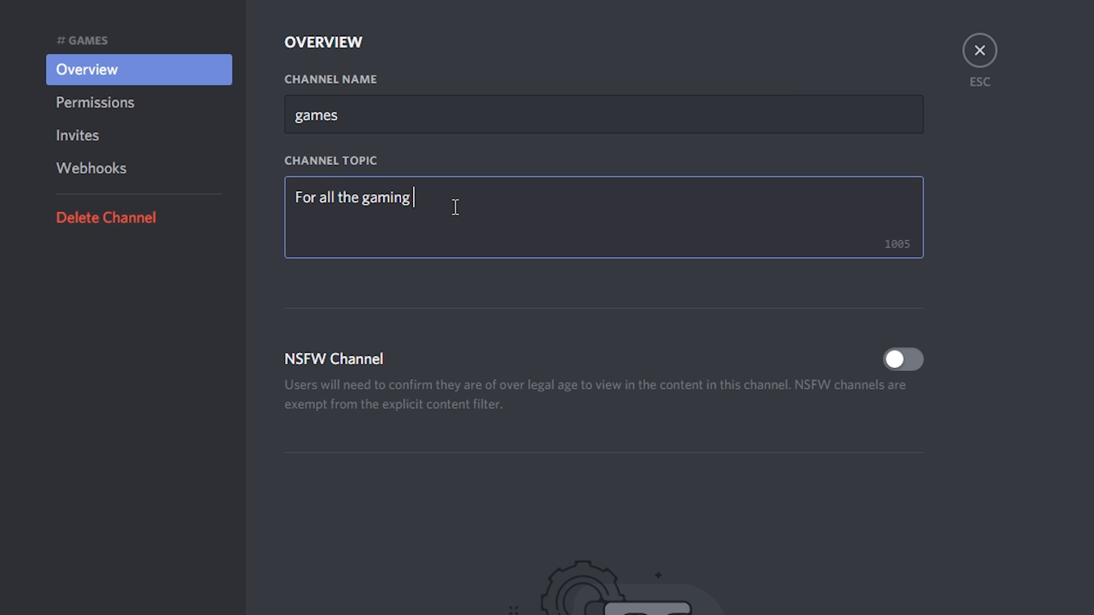
type("discussions")
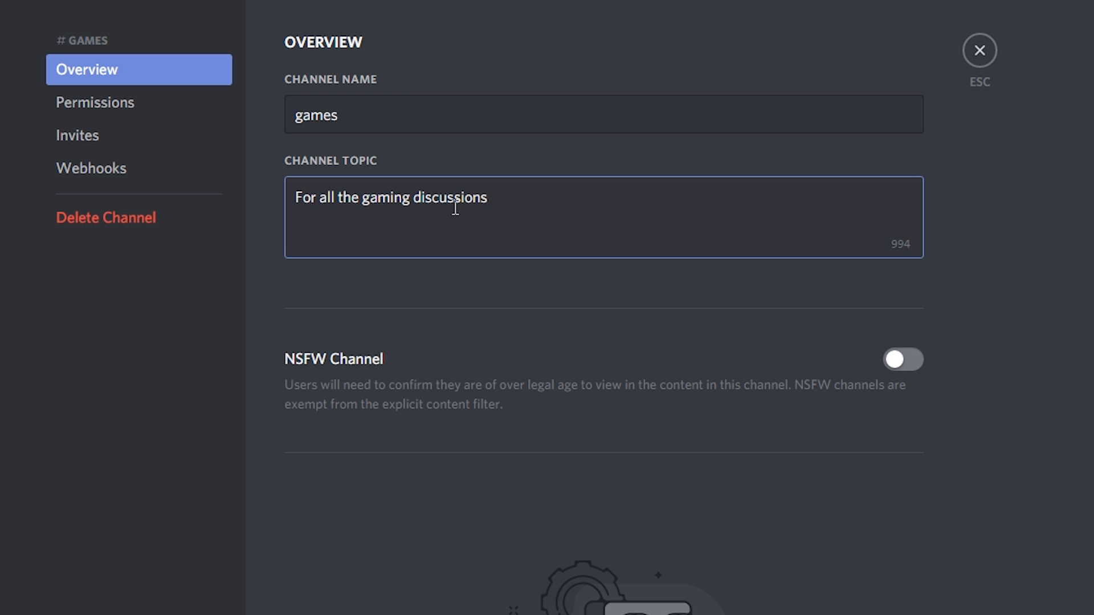
type("...")
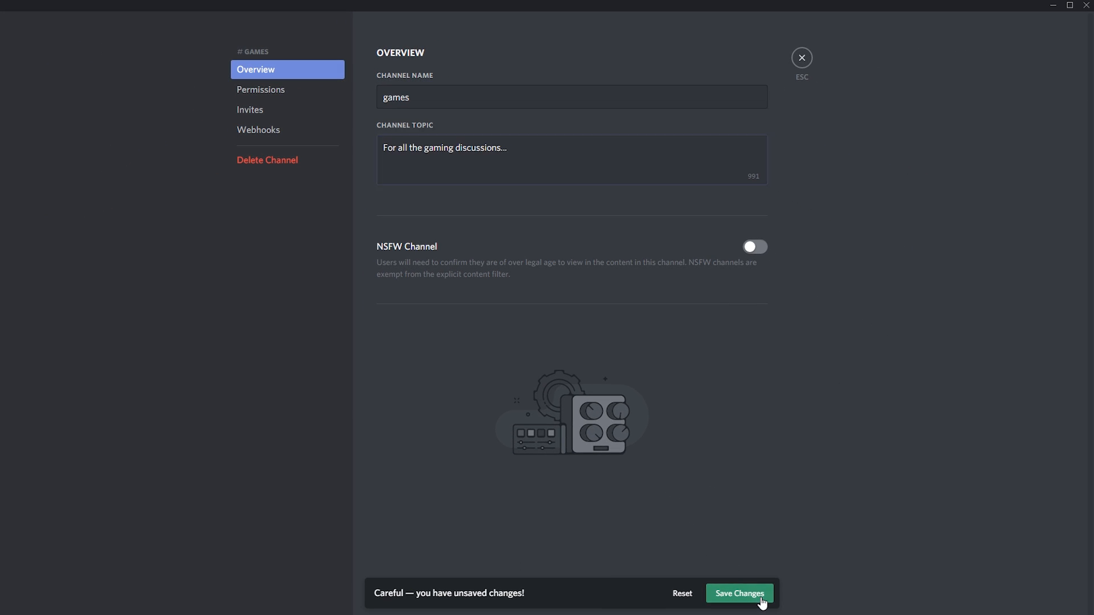
left_click(739, 594)
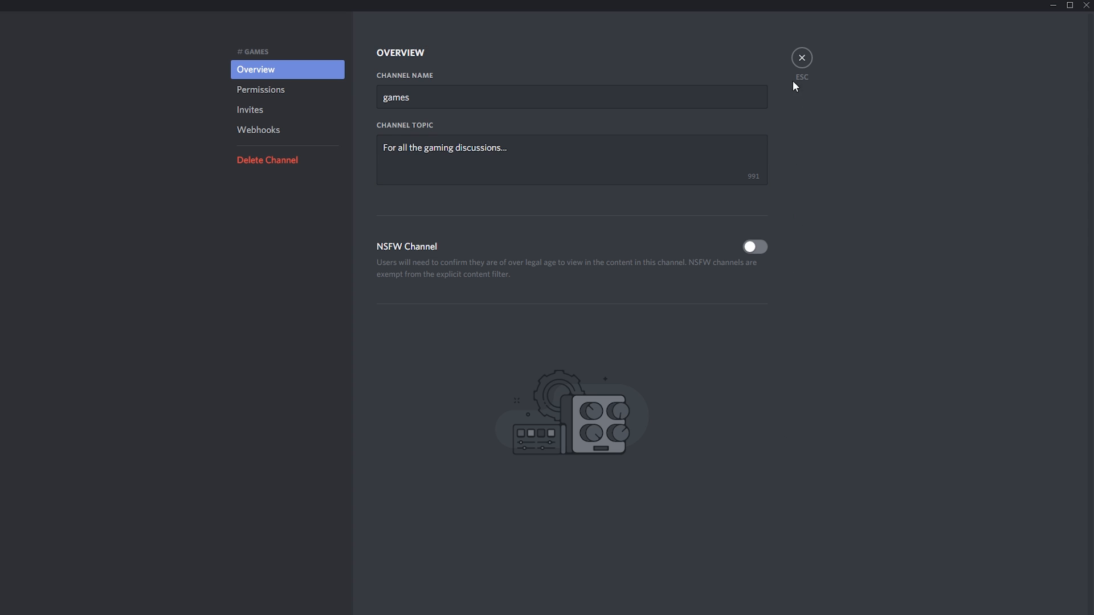
left_click(800, 57)
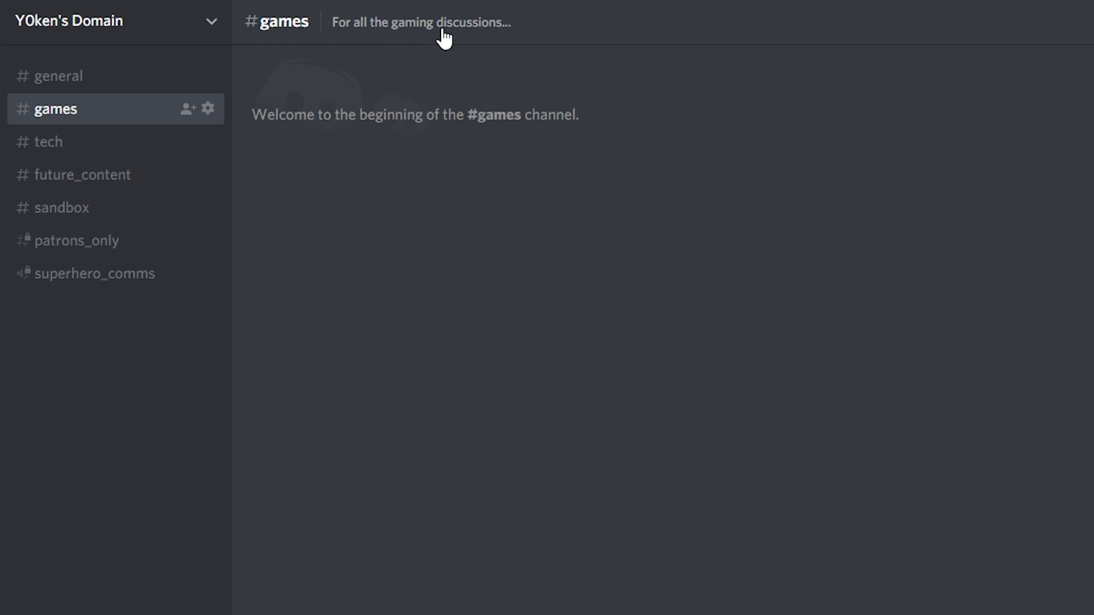
mouse_move(501, 45)
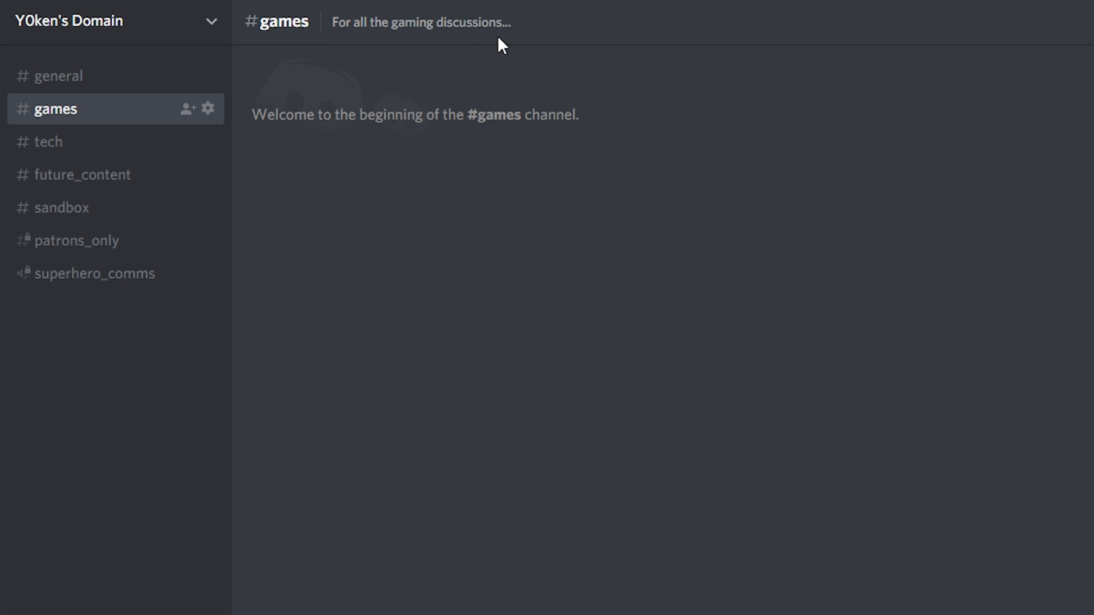
mouse_move(450, 52)
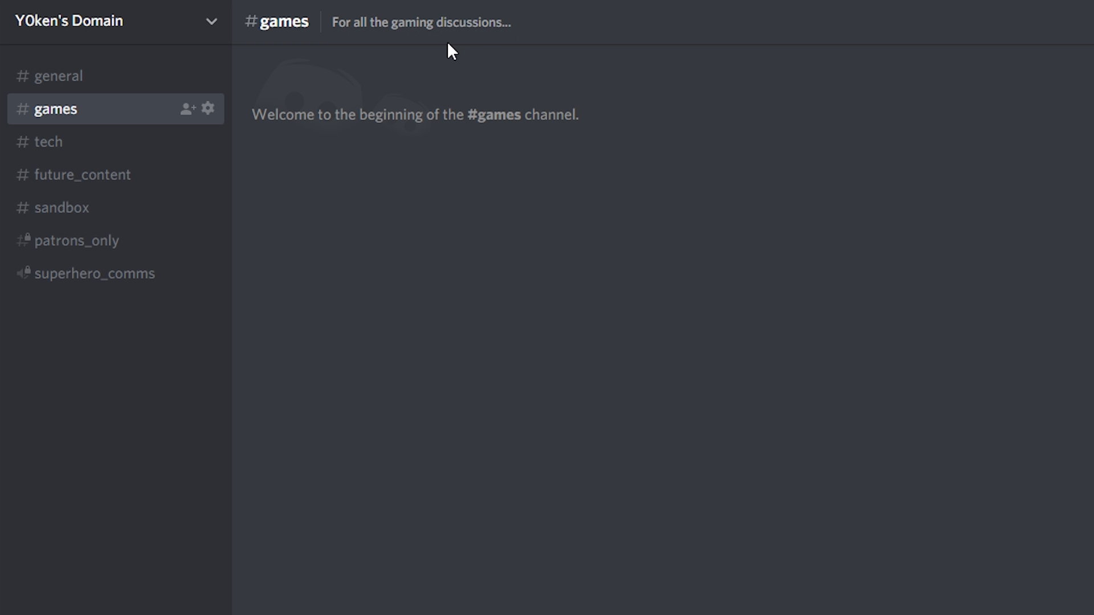
mouse_move(483, 43)
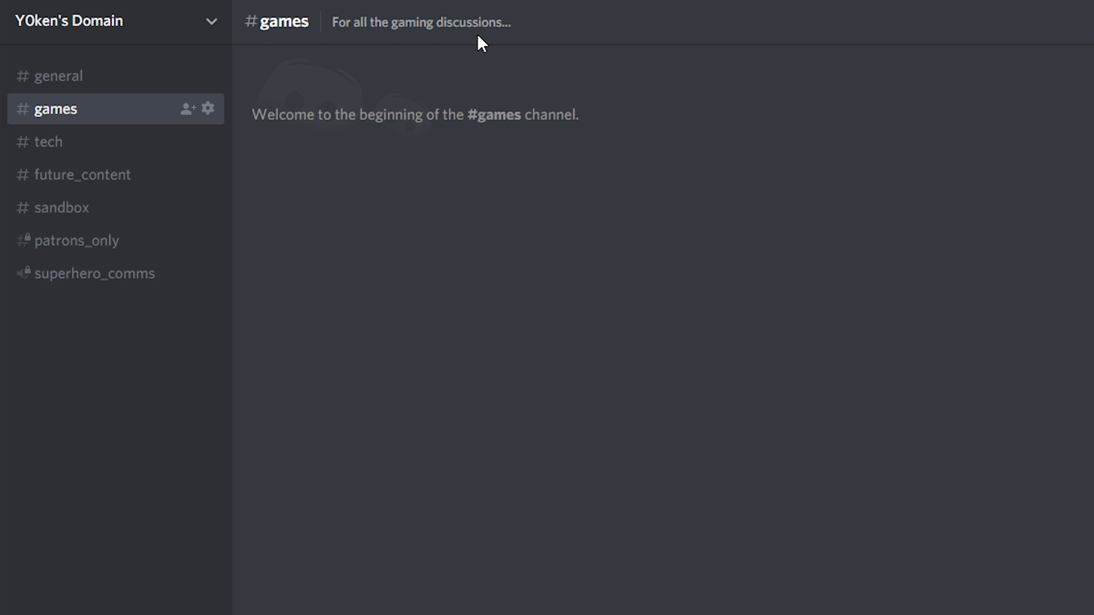
mouse_move(431, 87)
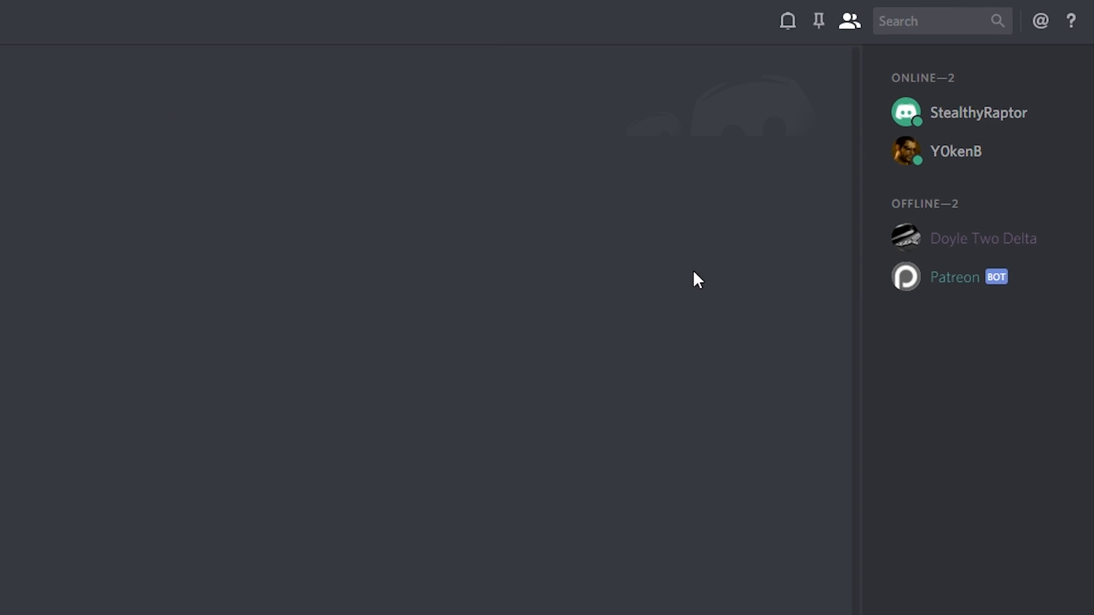
mouse_move(977, 113)
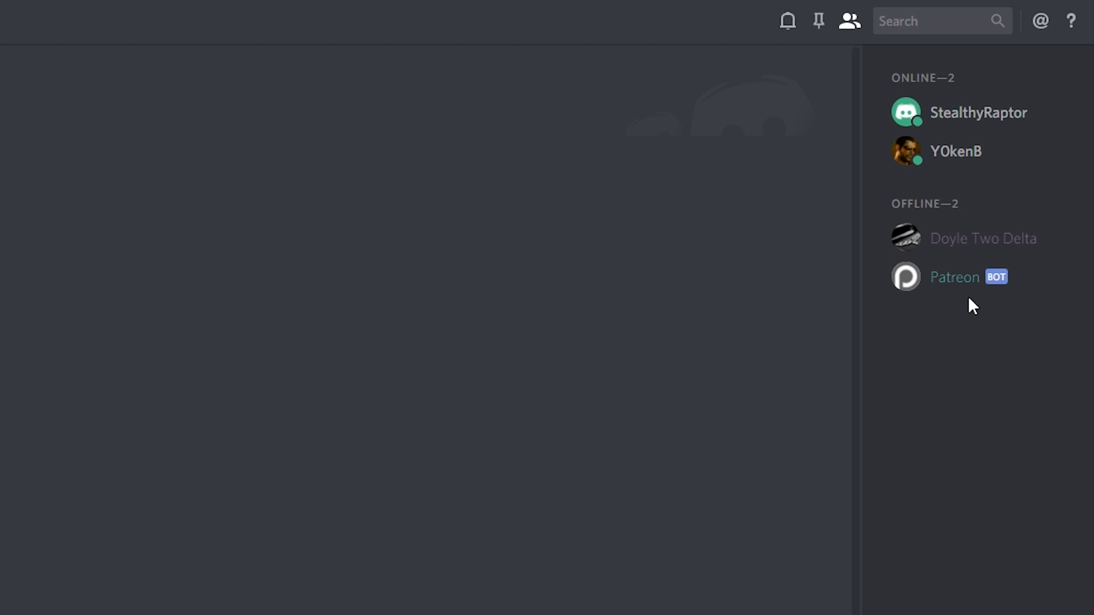
mouse_move(946, 316)
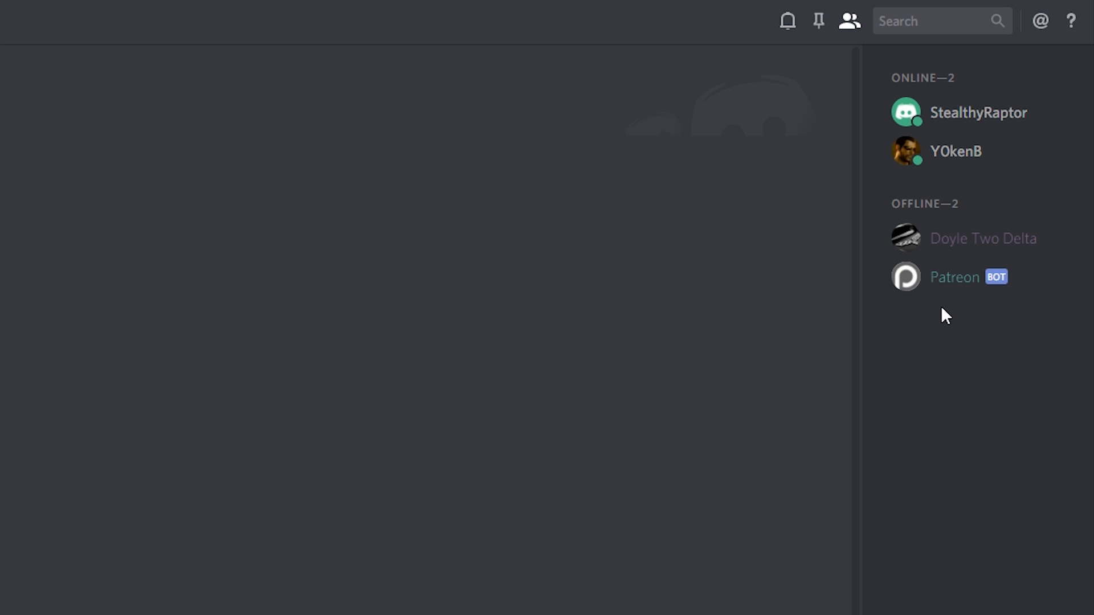
mouse_move(946, 308)
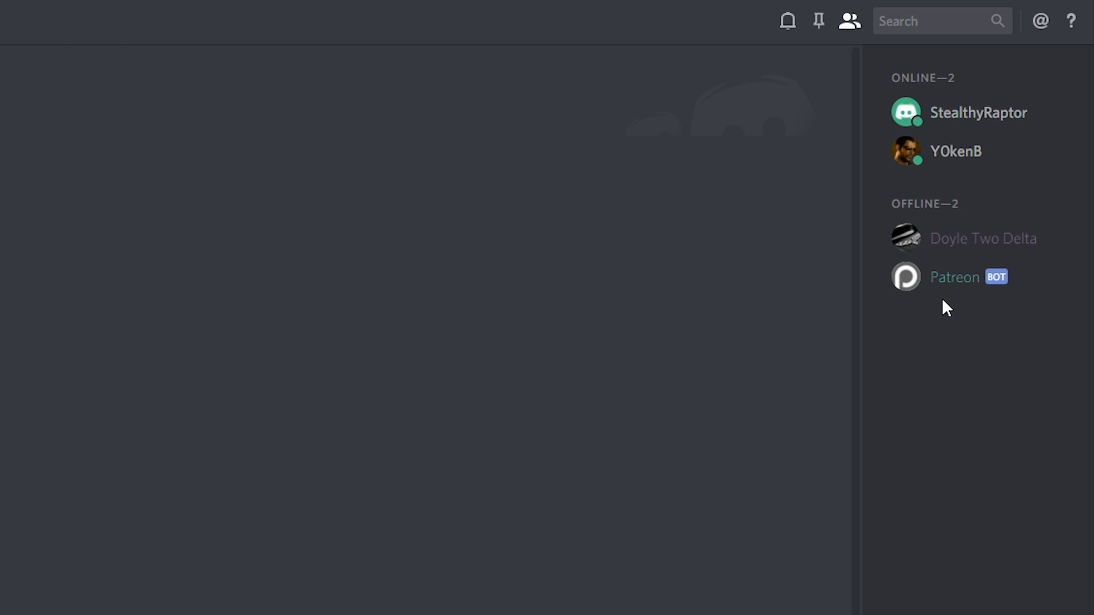
mouse_move(389, 314)
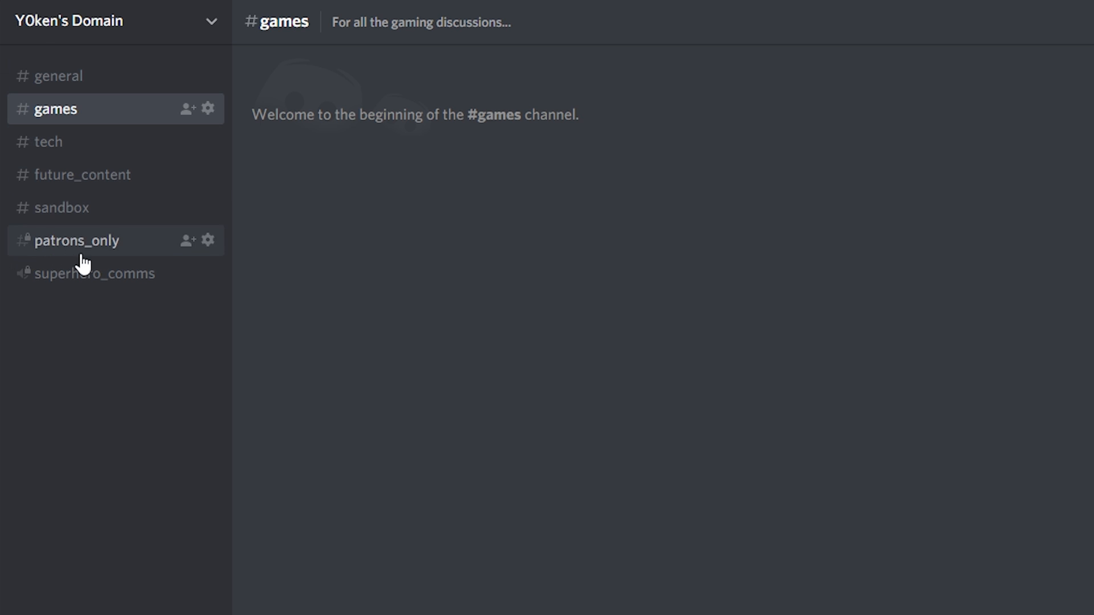
mouse_move(108, 183)
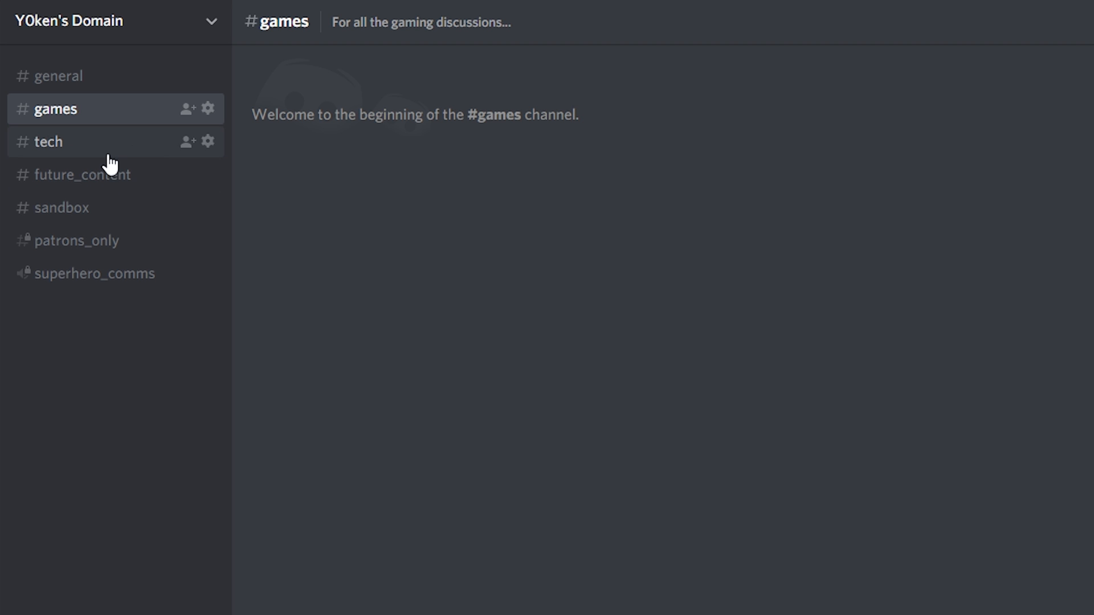
mouse_move(124, 121)
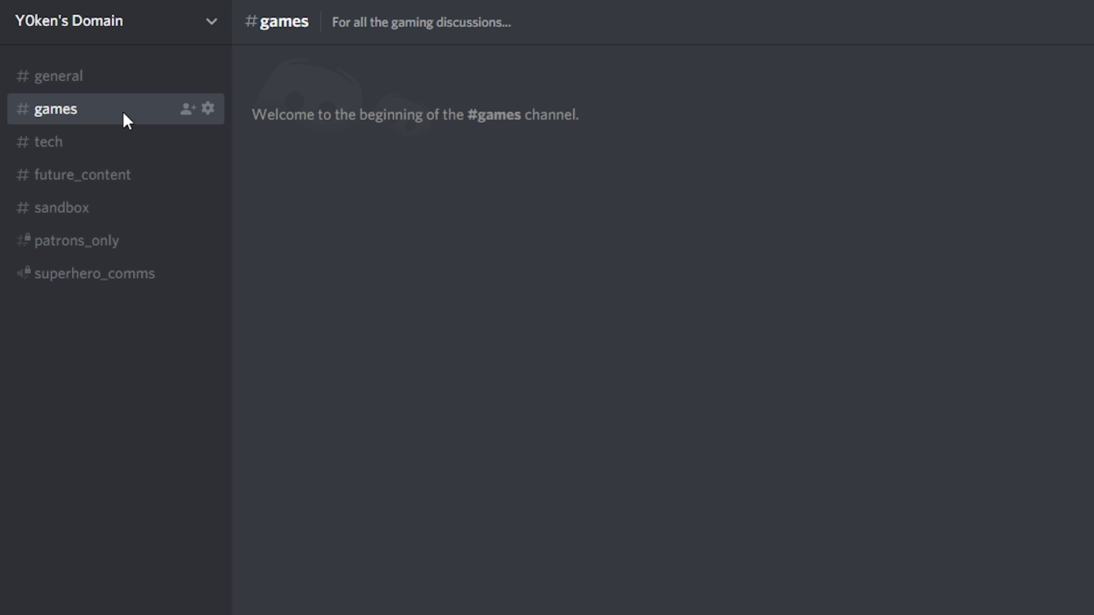
mouse_move(105, 389)
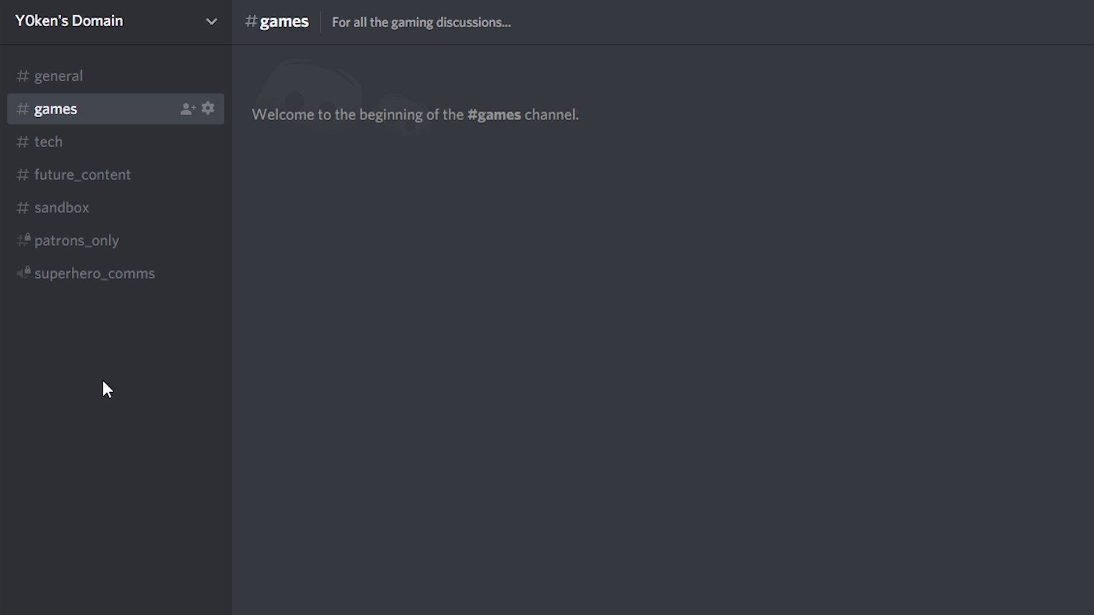
Choose Create Category from the channel sidebar's right-click menu.
right_click(105, 388)
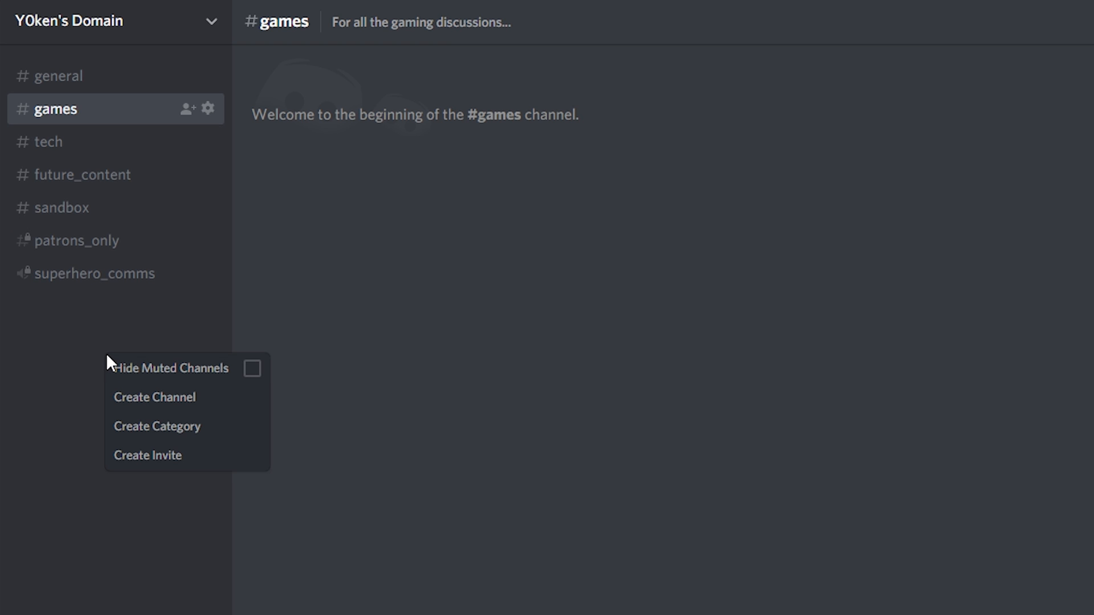
mouse_move(183, 434)
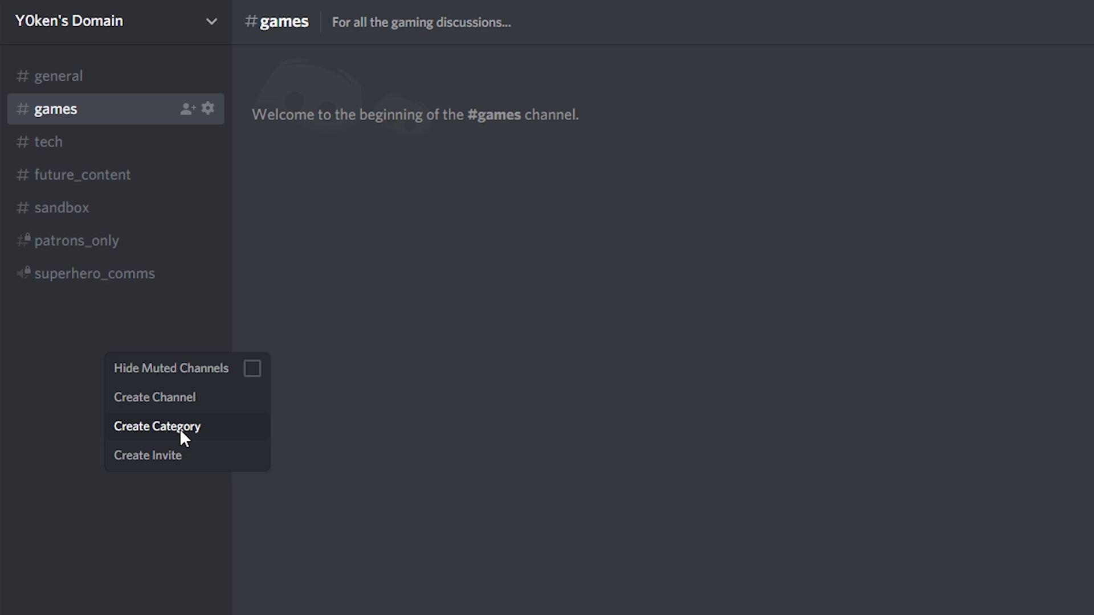
left_click(156, 426)
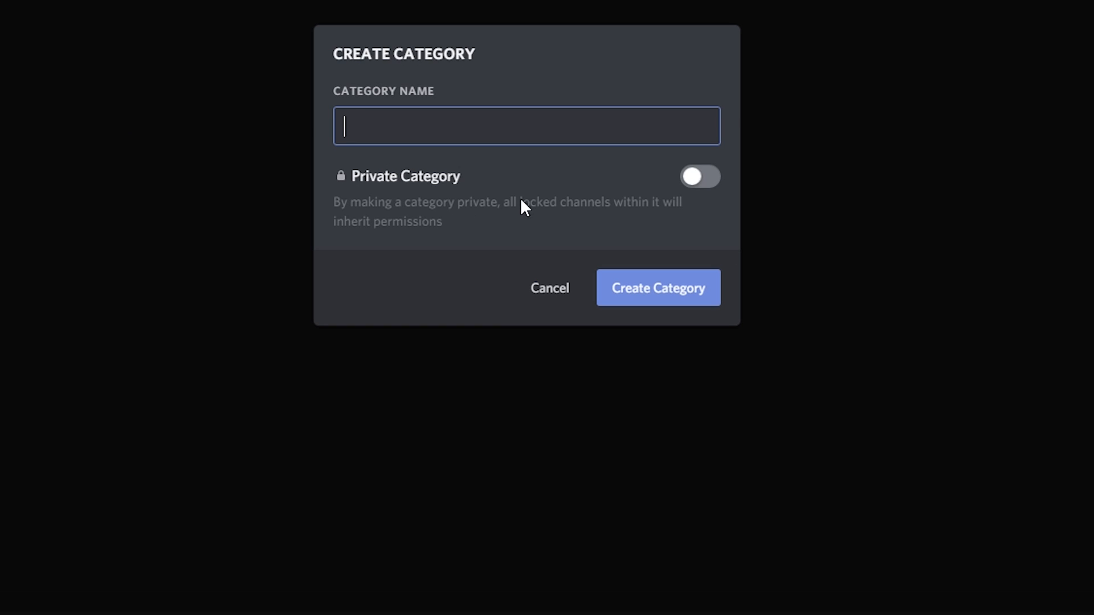
type("Sup")
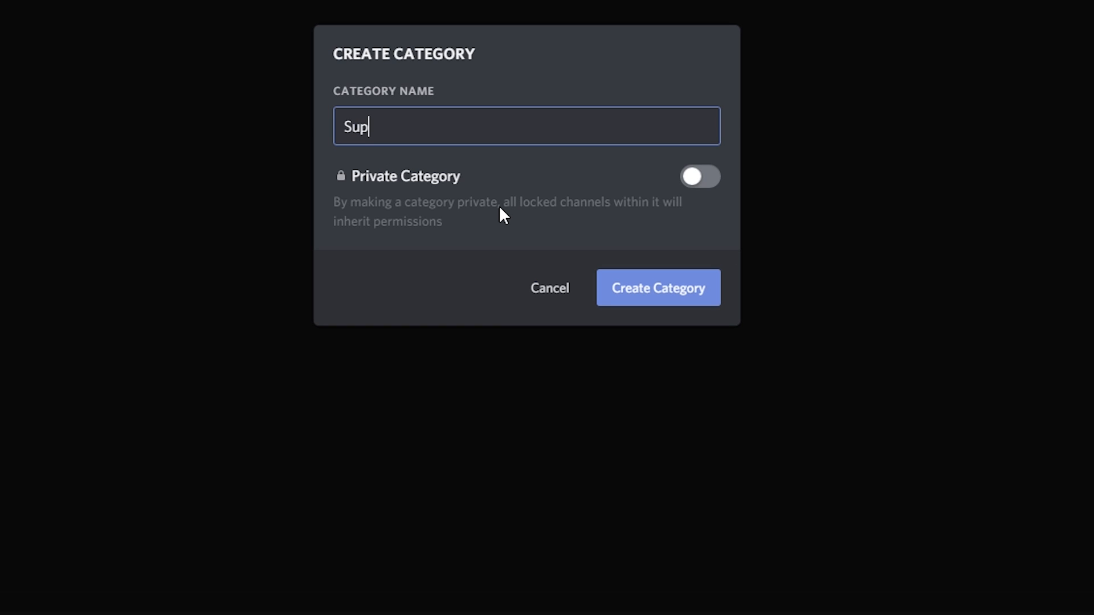
type("porters")
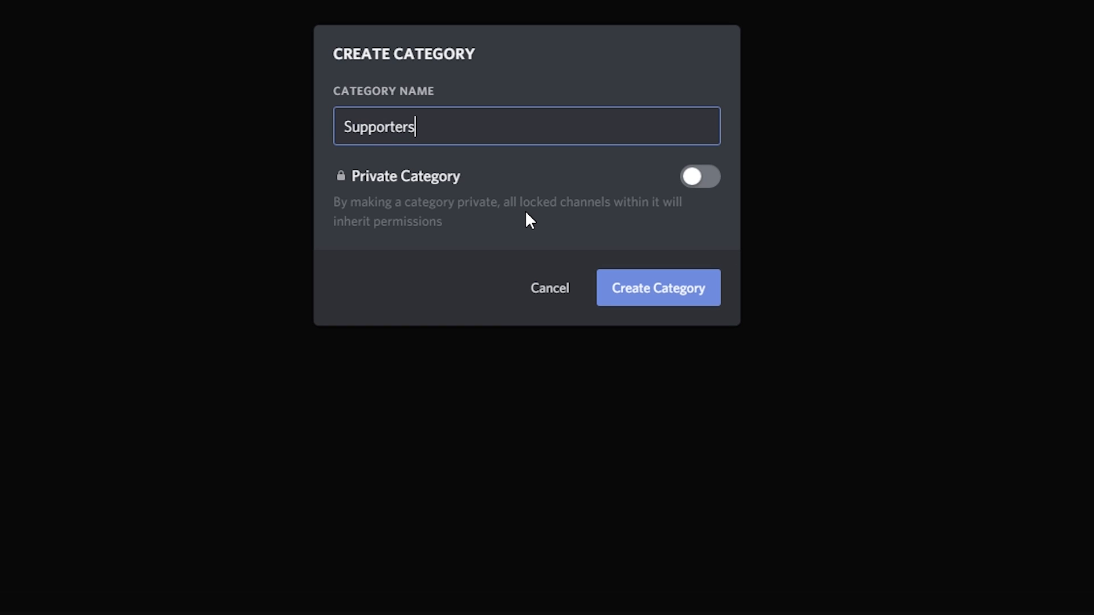
mouse_move(408, 199)
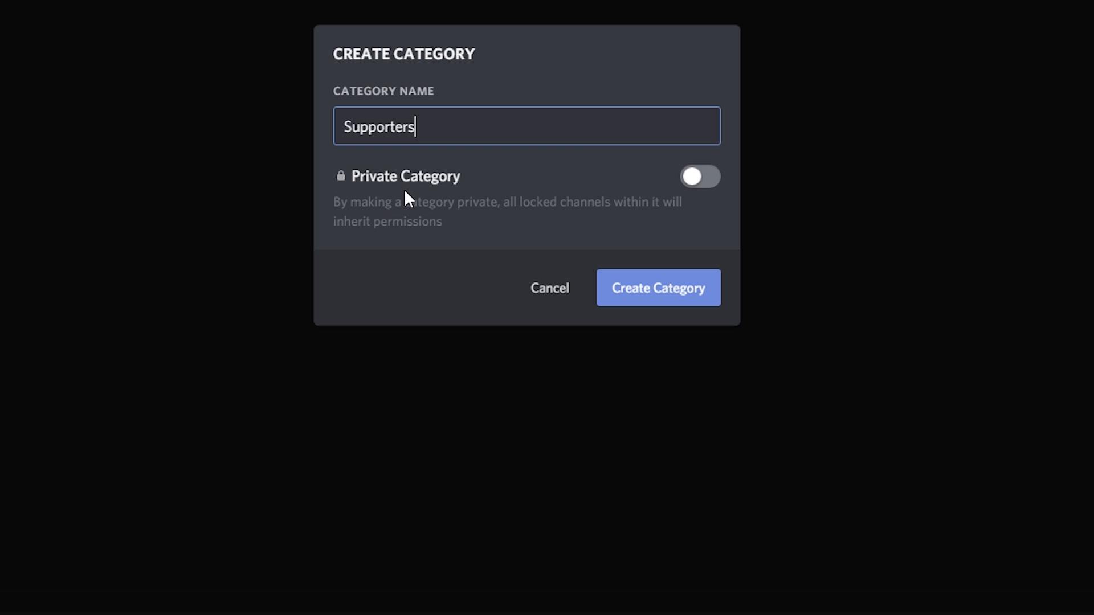
mouse_move(413, 196)
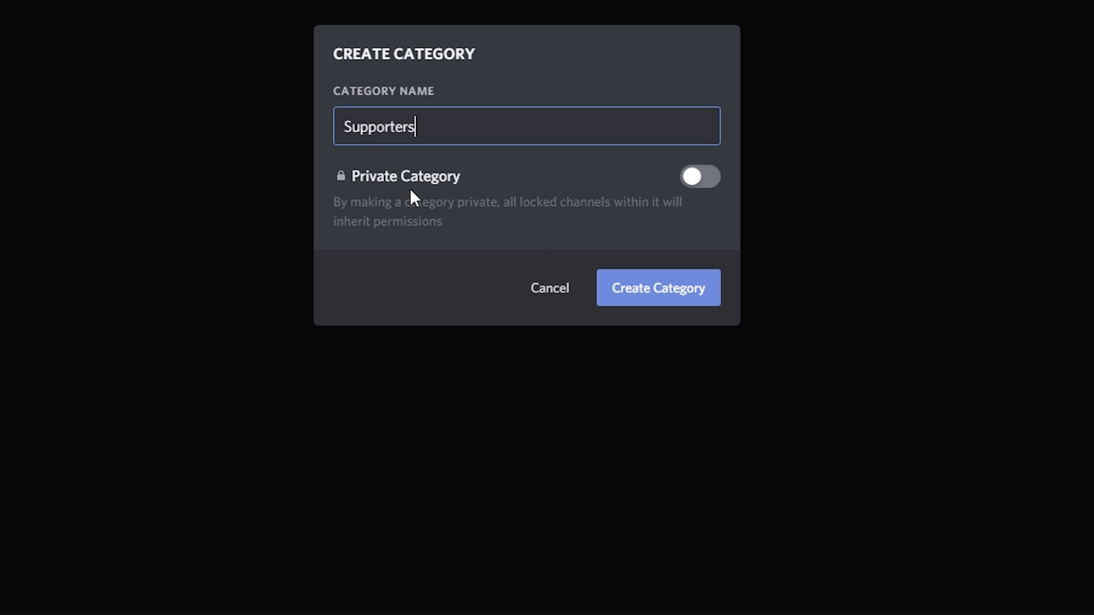
mouse_move(700, 176)
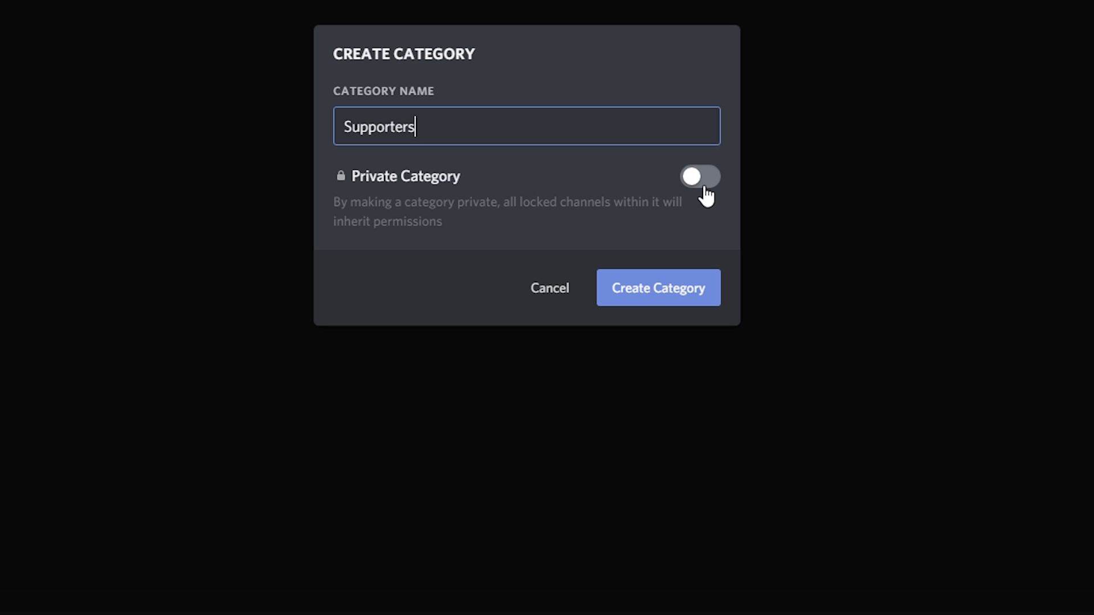
left_click(699, 176)
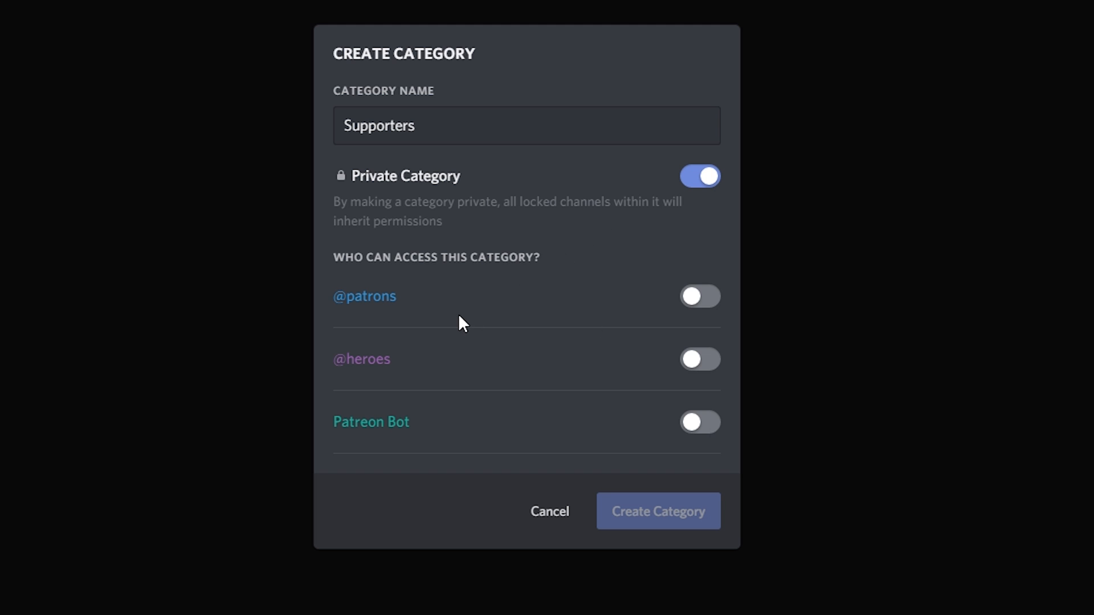
mouse_move(438, 295)
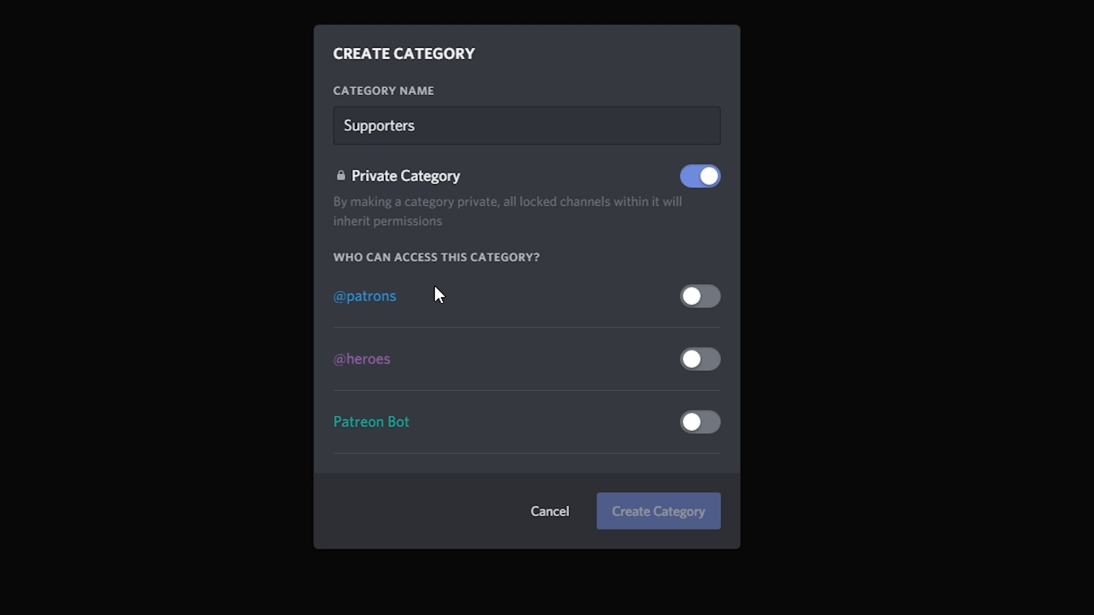
mouse_move(430, 376)
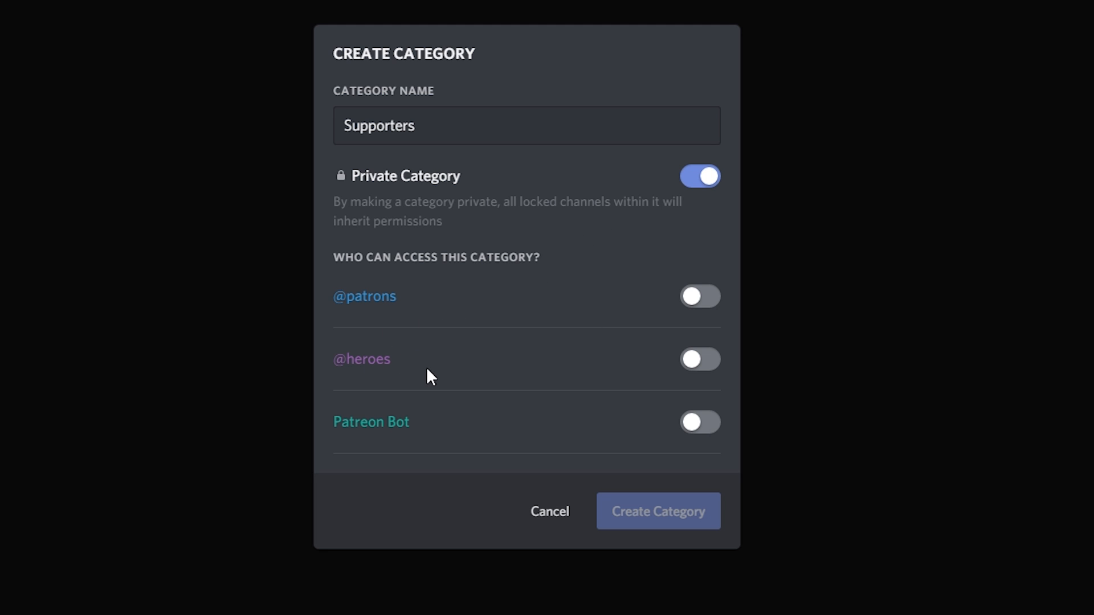
mouse_move(689, 438)
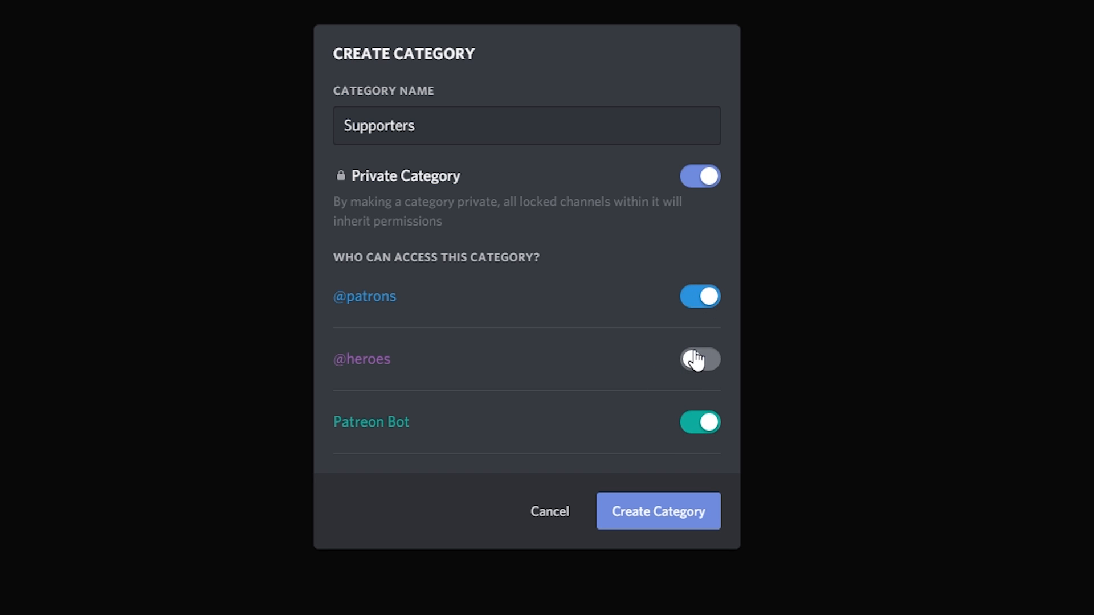
left_click(699, 358)
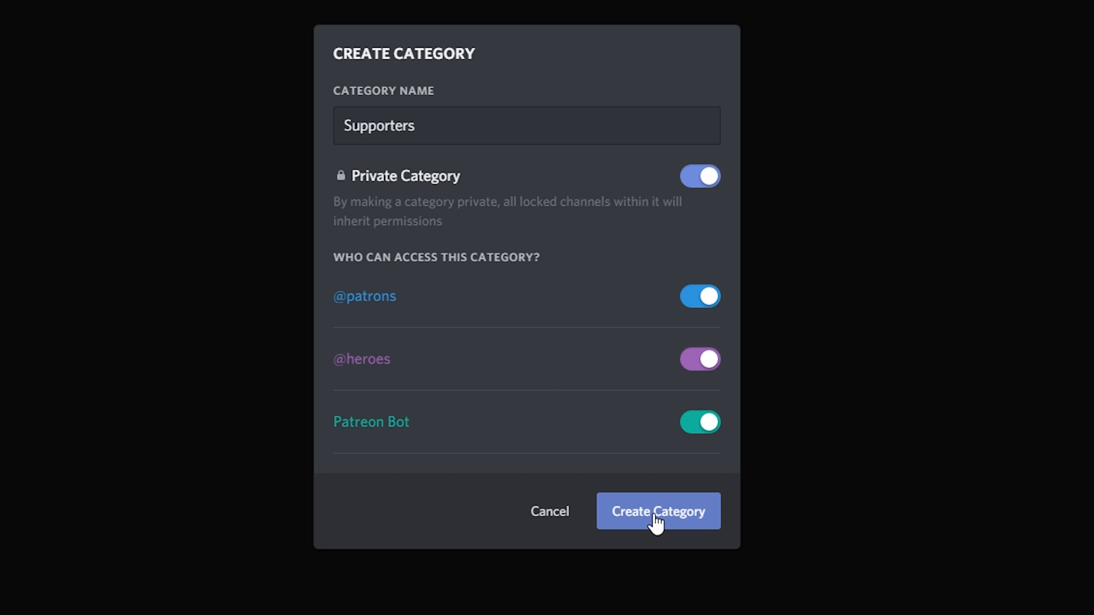
left_click(657, 511)
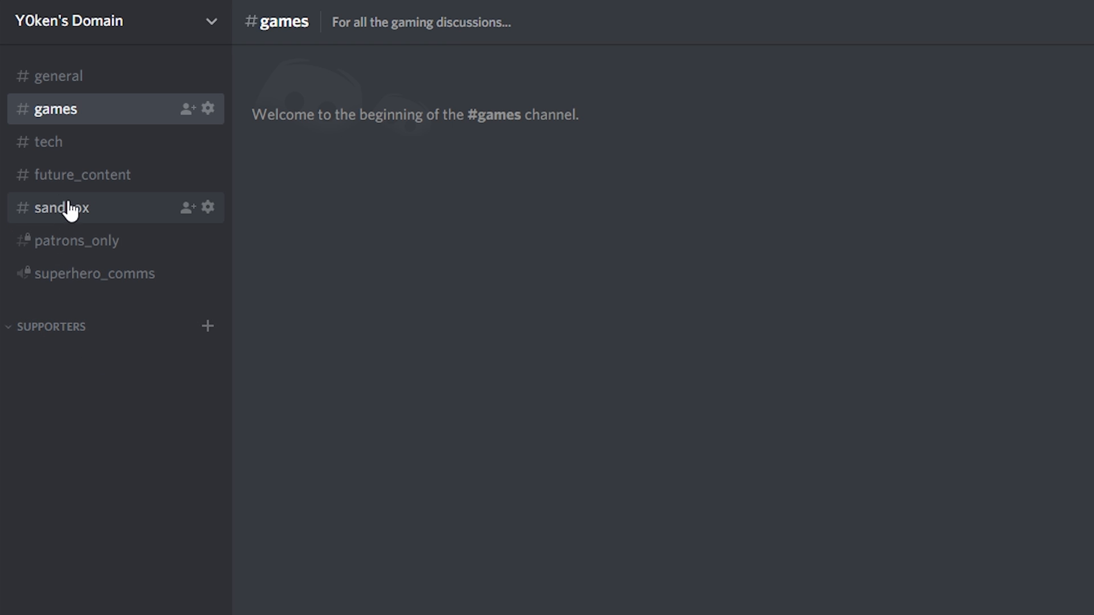
mouse_move(76, 240)
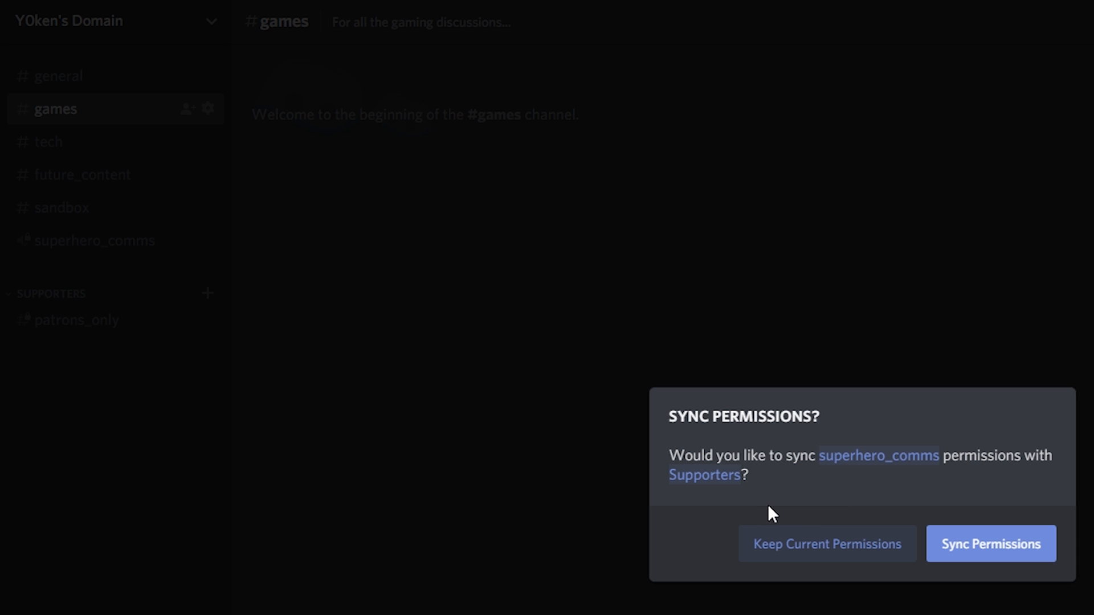
mouse_move(820, 565)
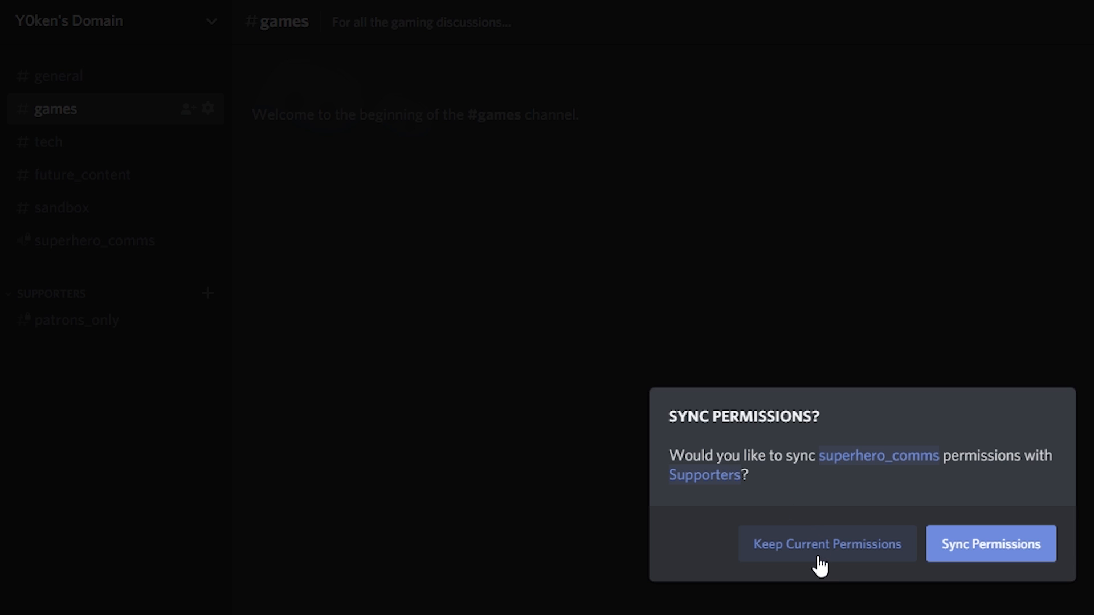
Keep superhero_comms' current permissions inside the Supporters category.
left_click(826, 544)
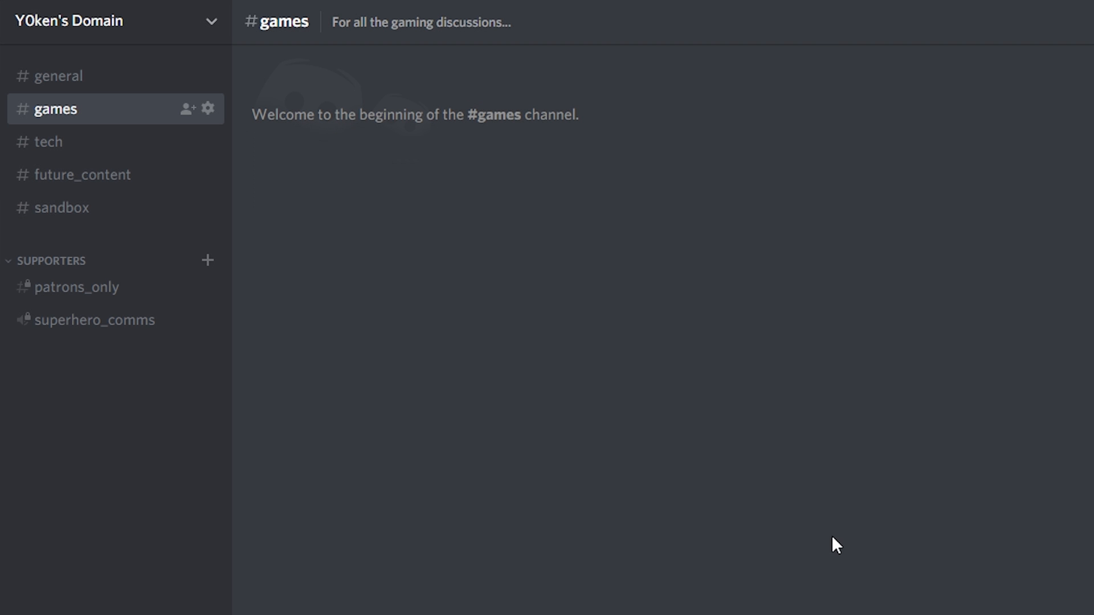
mouse_move(98, 320)
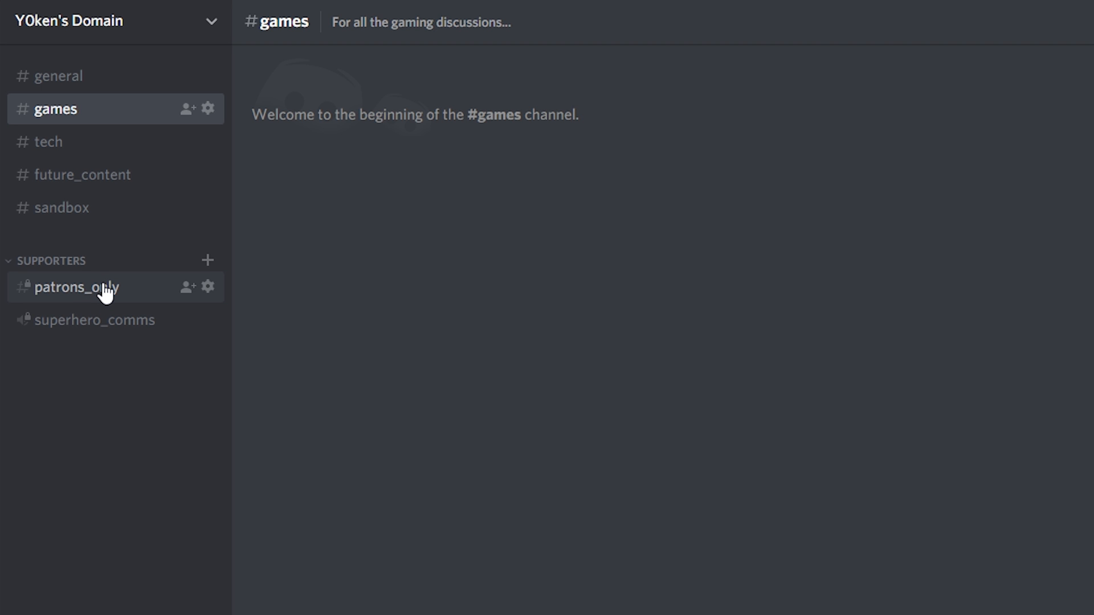
mouse_move(103, 251)
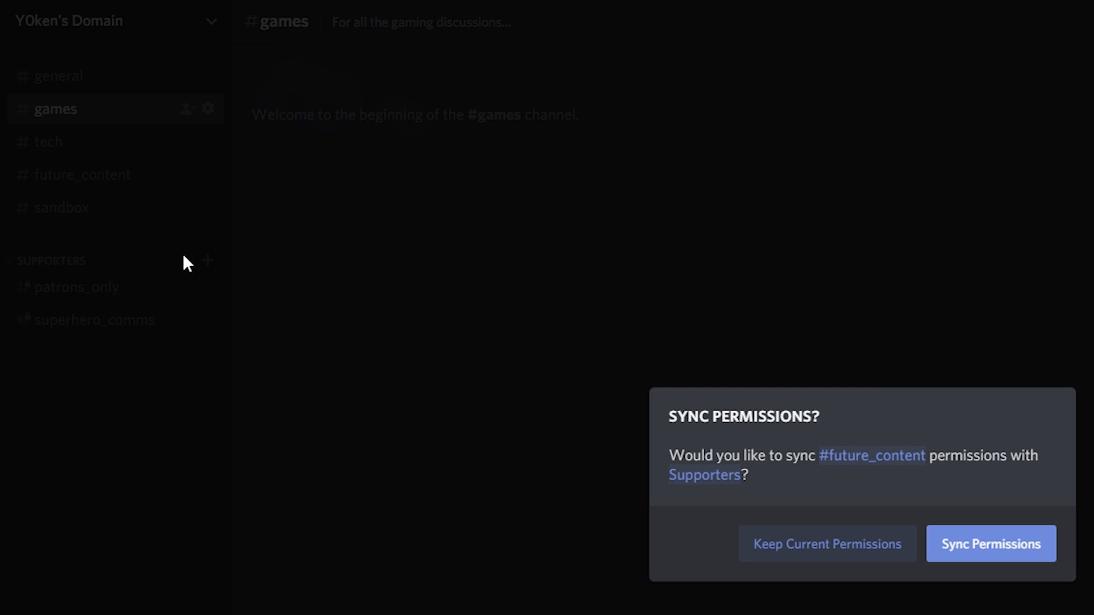
mouse_move(718, 478)
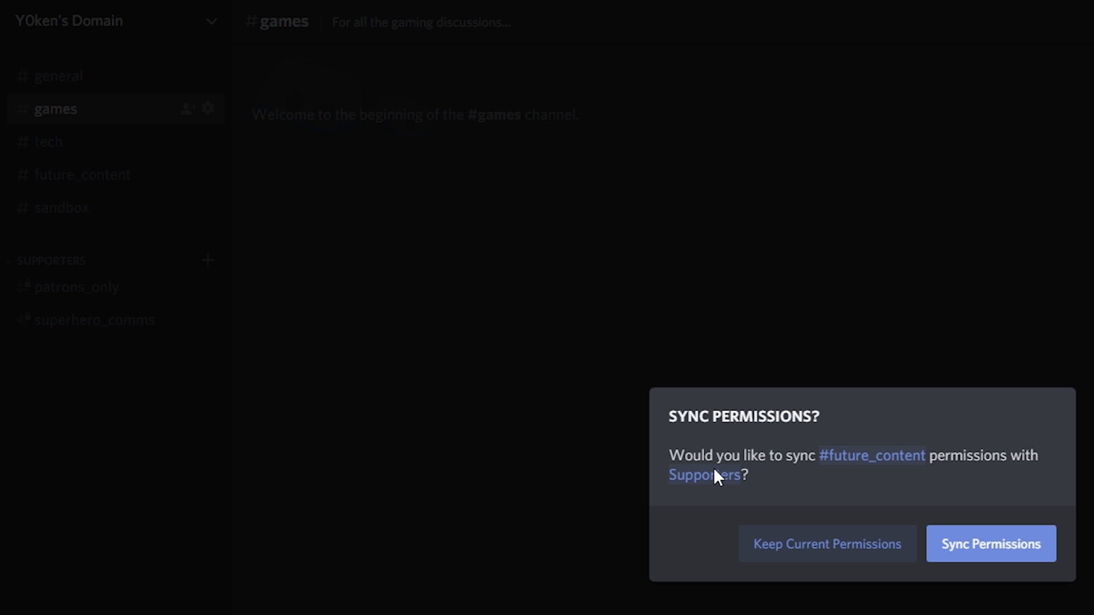
mouse_move(923, 548)
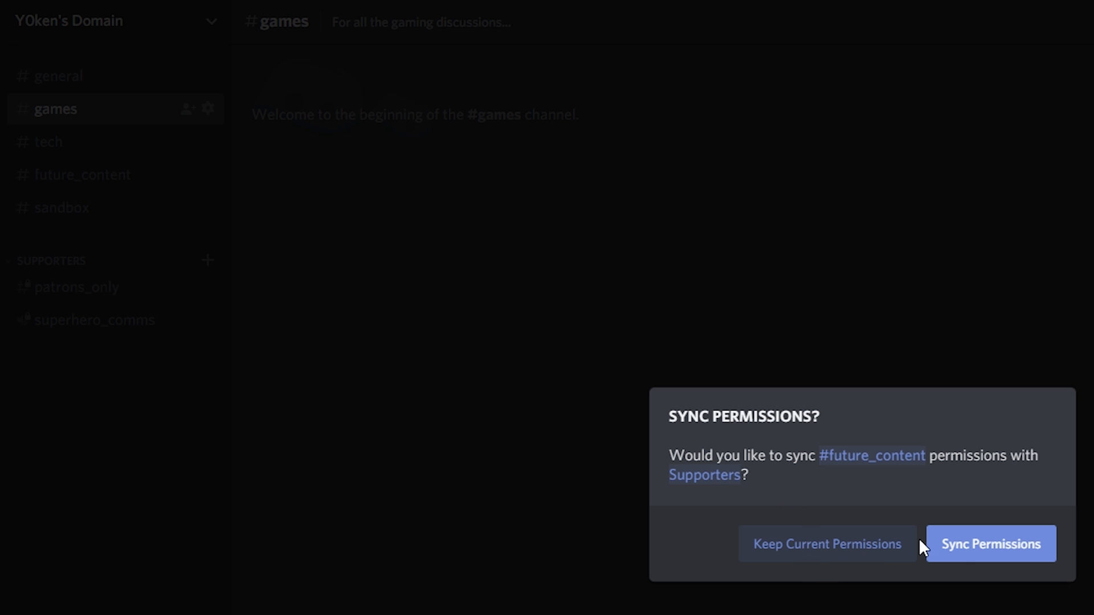
Sync future_content's permissions with the Supporters category after moving it there.
left_click(989, 544)
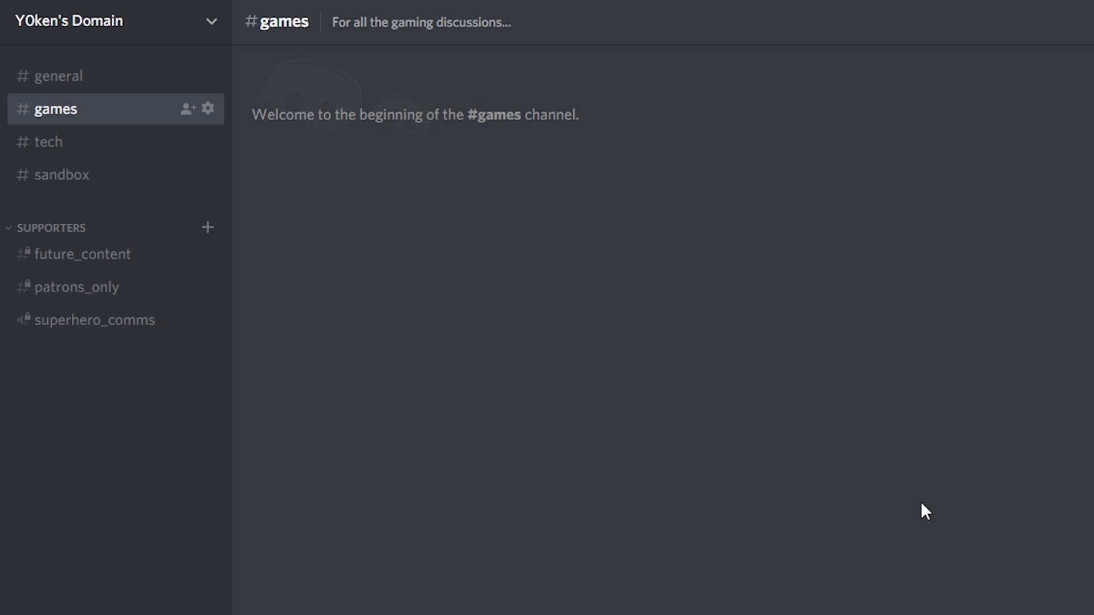
mouse_move(206, 254)
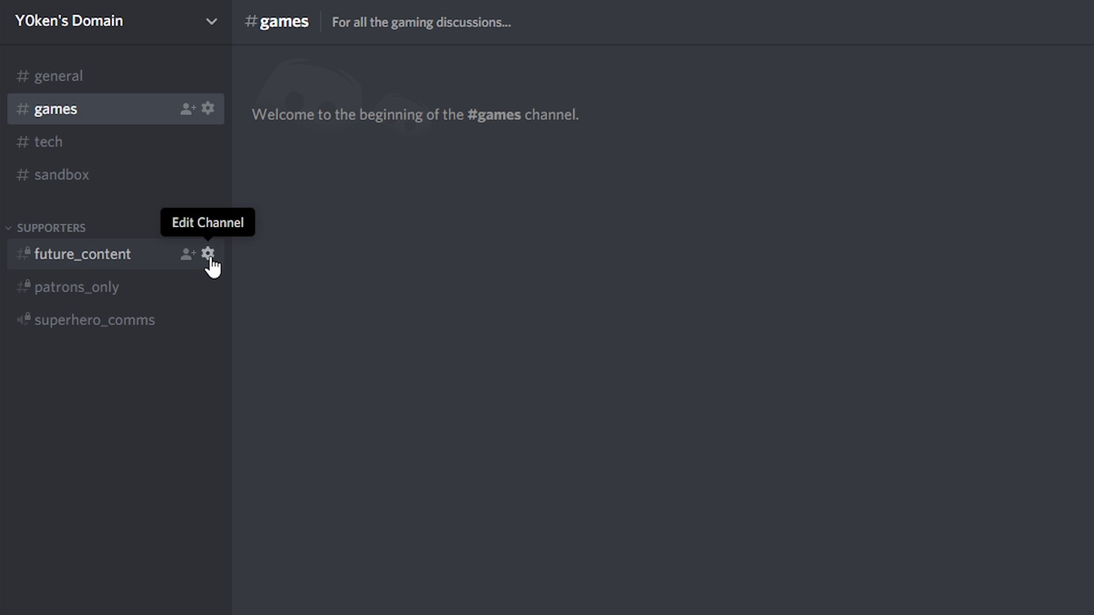
left_click(206, 254)
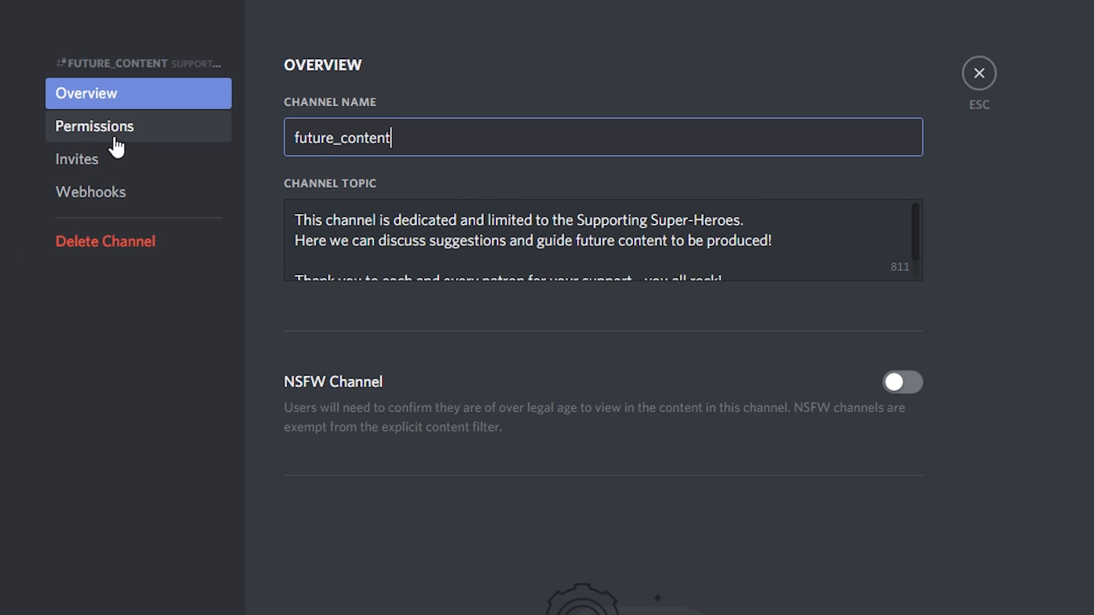
left_click(94, 127)
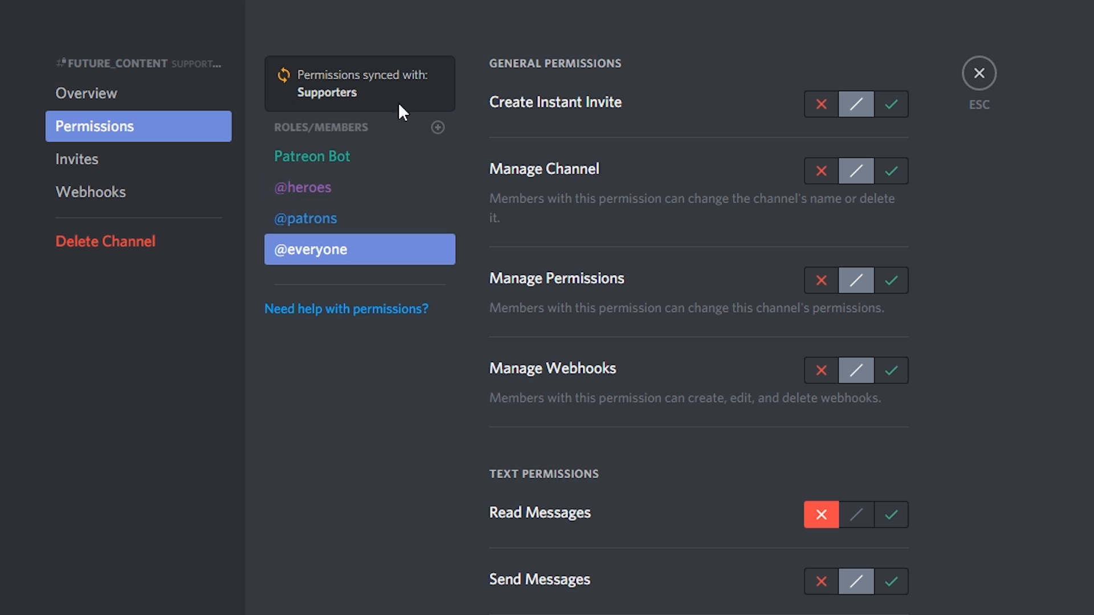
left_click(979, 72)
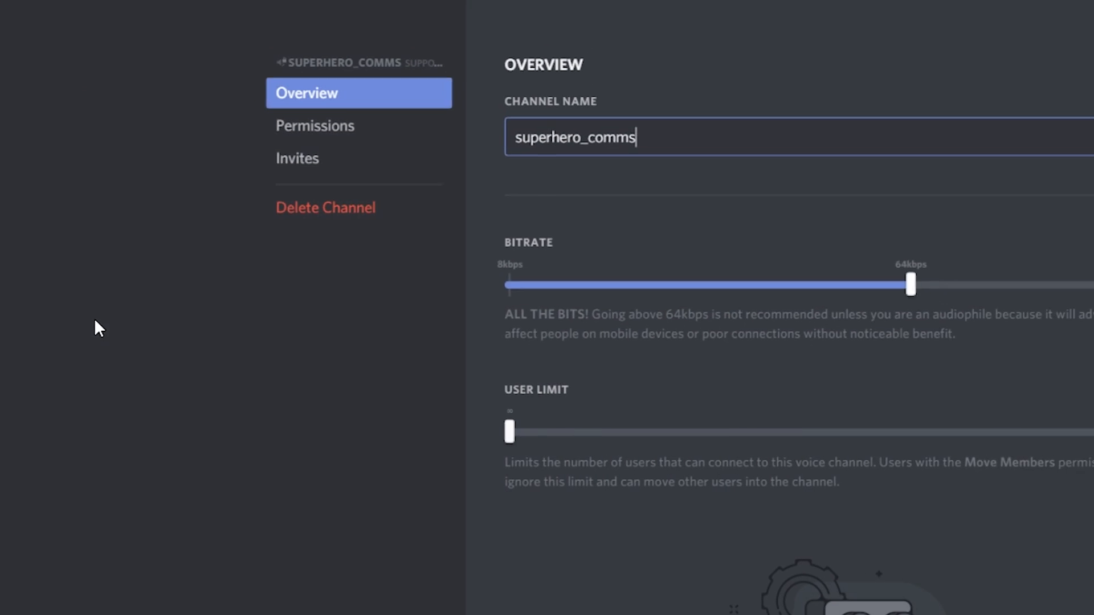
left_click(314, 126)
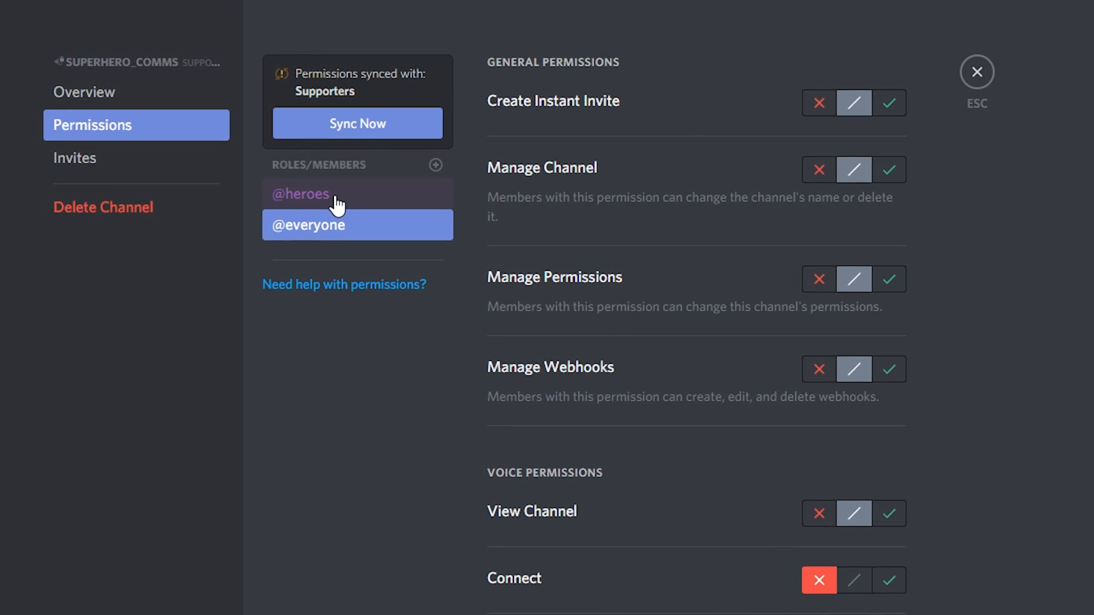
left_click(314, 194)
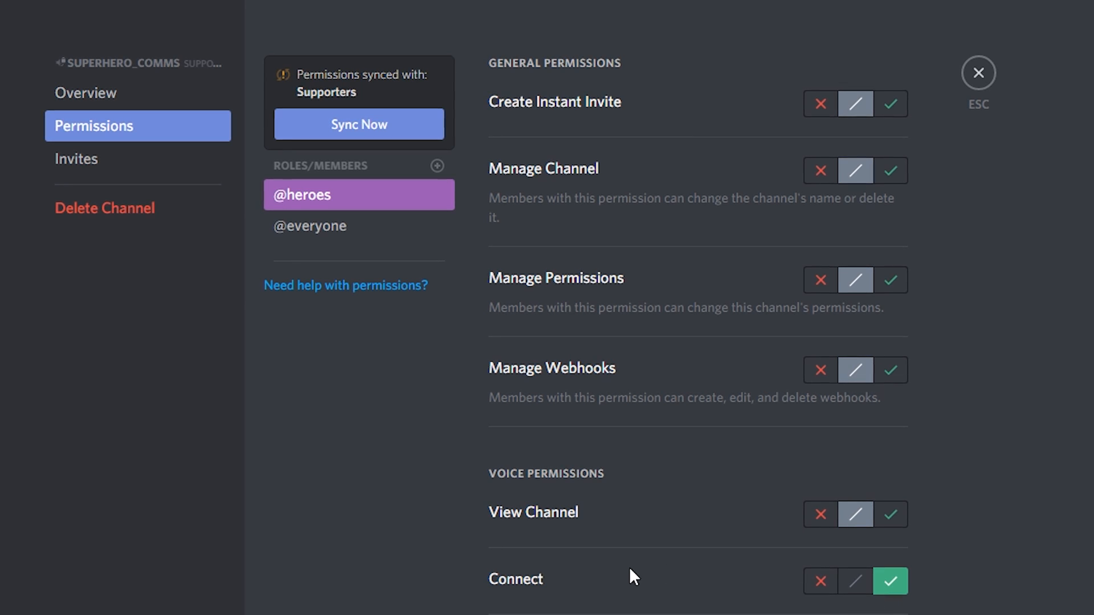
left_click(978, 72)
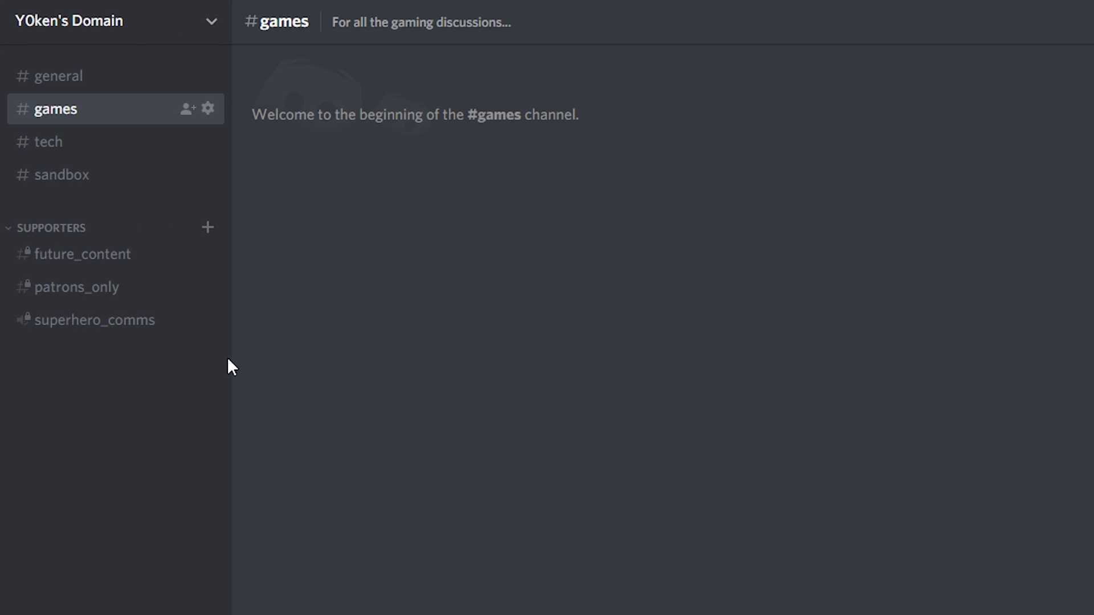
mouse_move(59, 174)
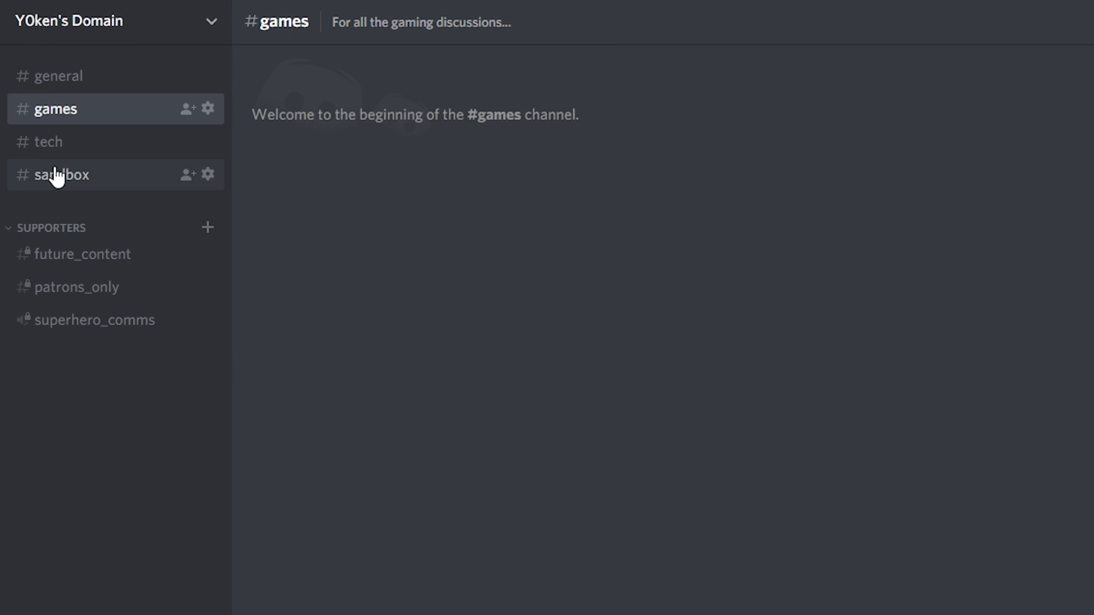
mouse_move(131, 437)
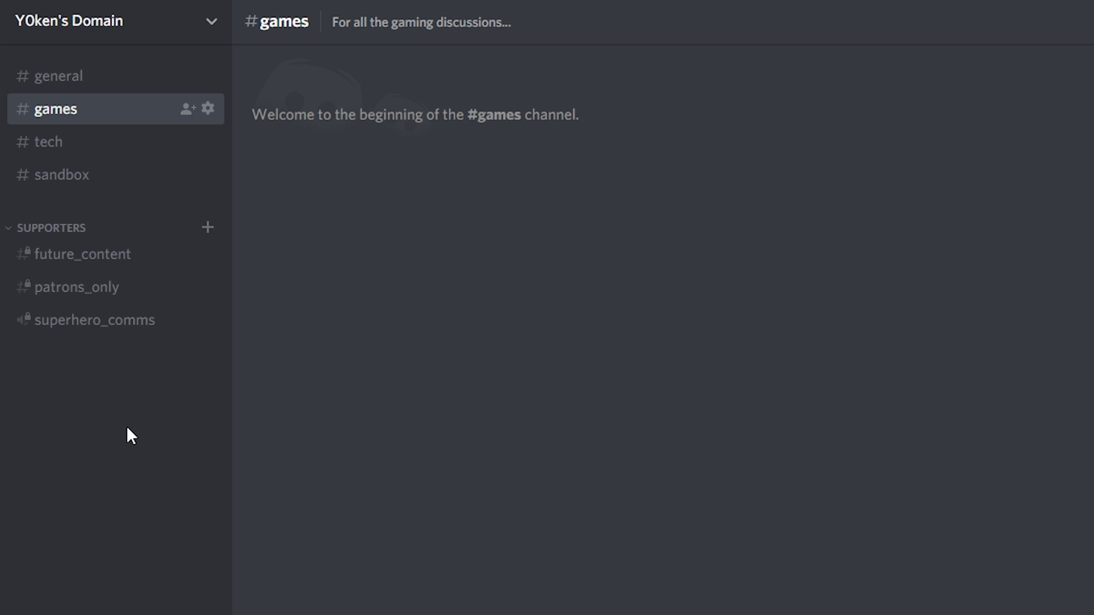
Create an 'admin' category and sync the moved sandbox channel's permissions with it.
right_click(129, 436)
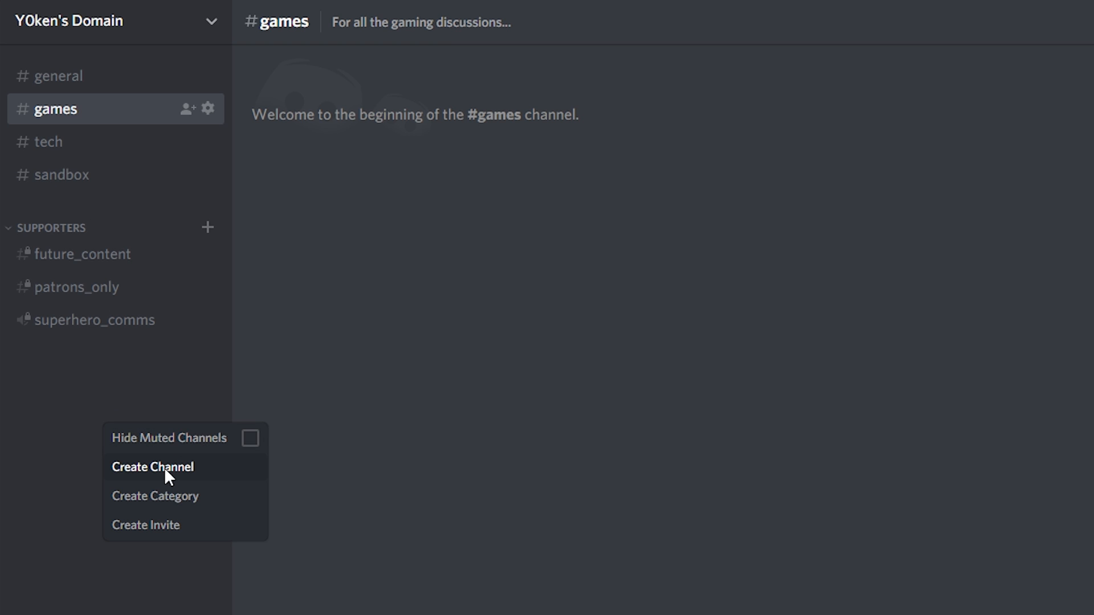
left_click(155, 496)
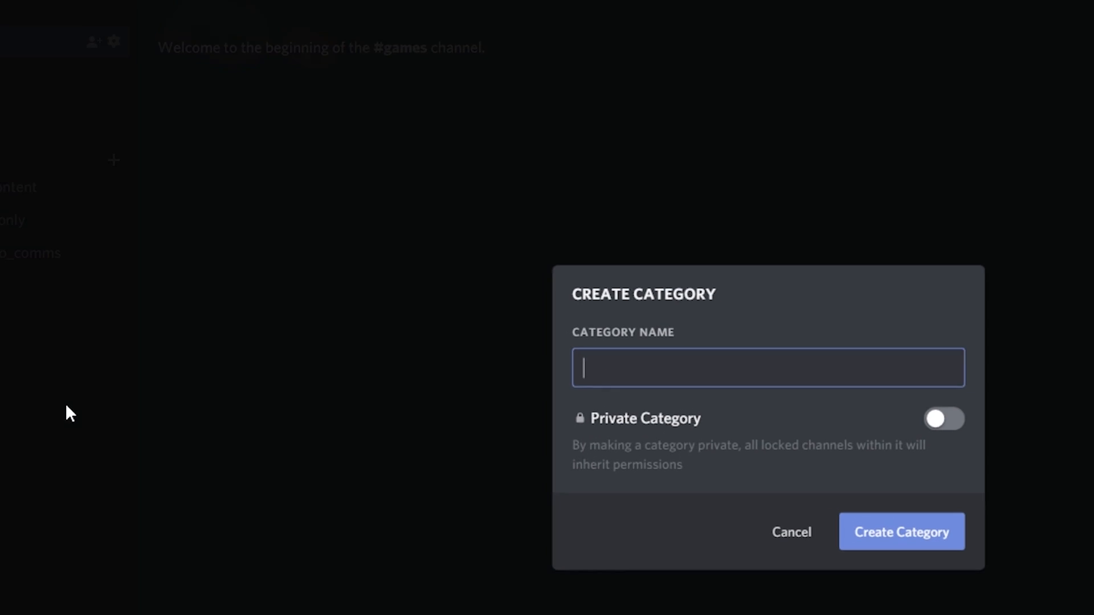
type("adm")
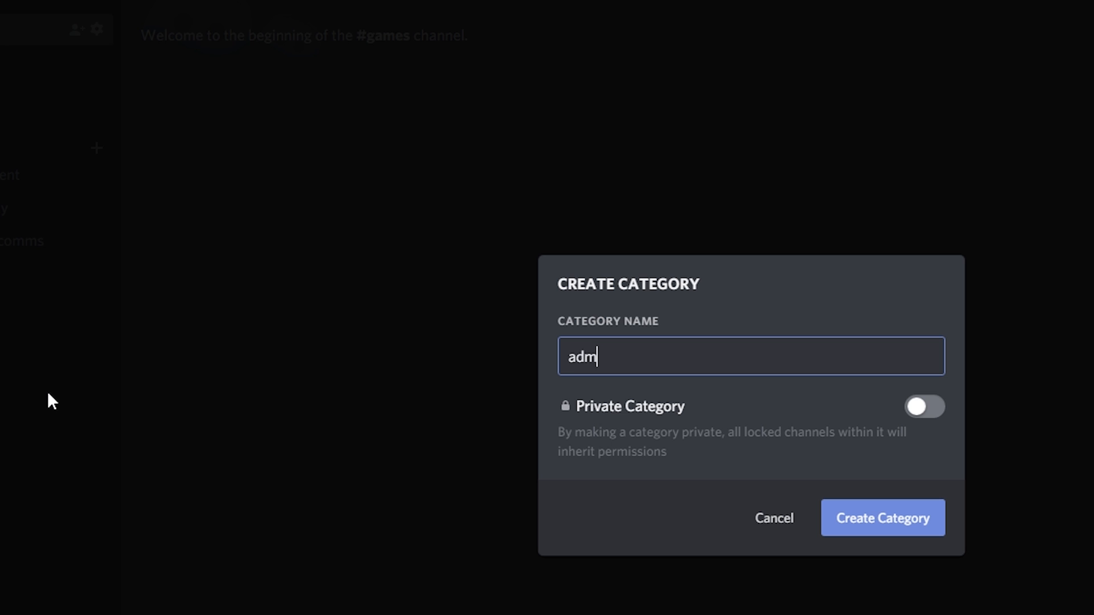
left_click(882, 518)
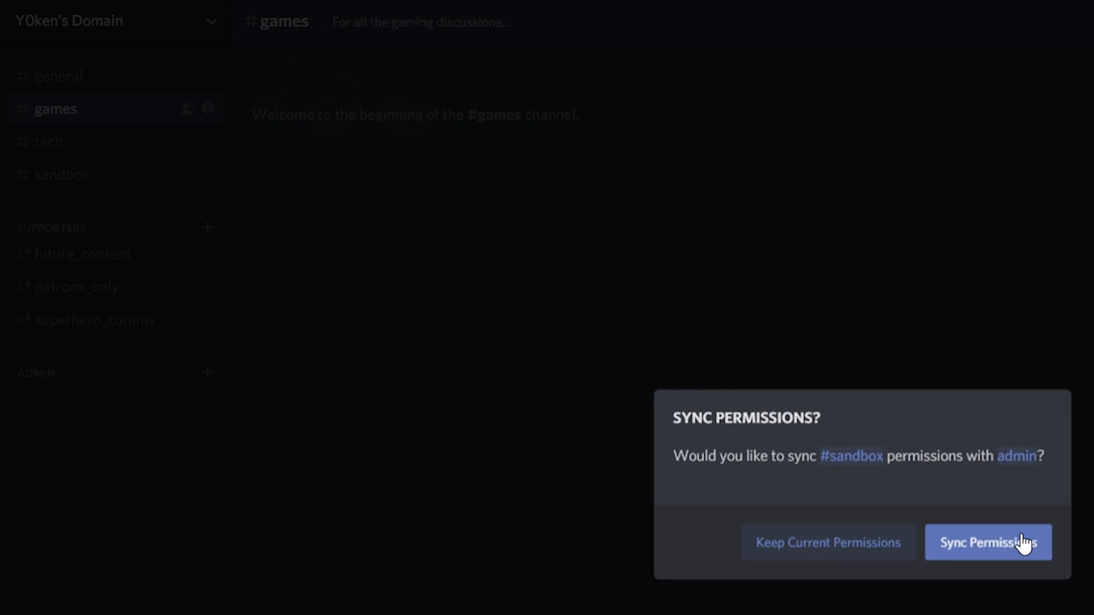
left_click(988, 543)
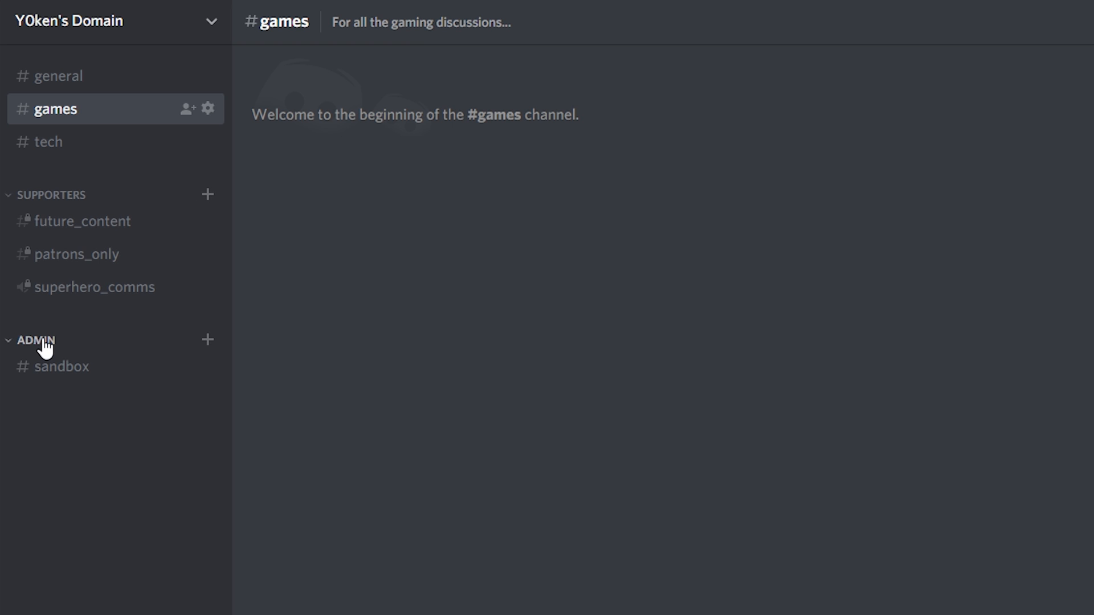
mouse_move(59, 346)
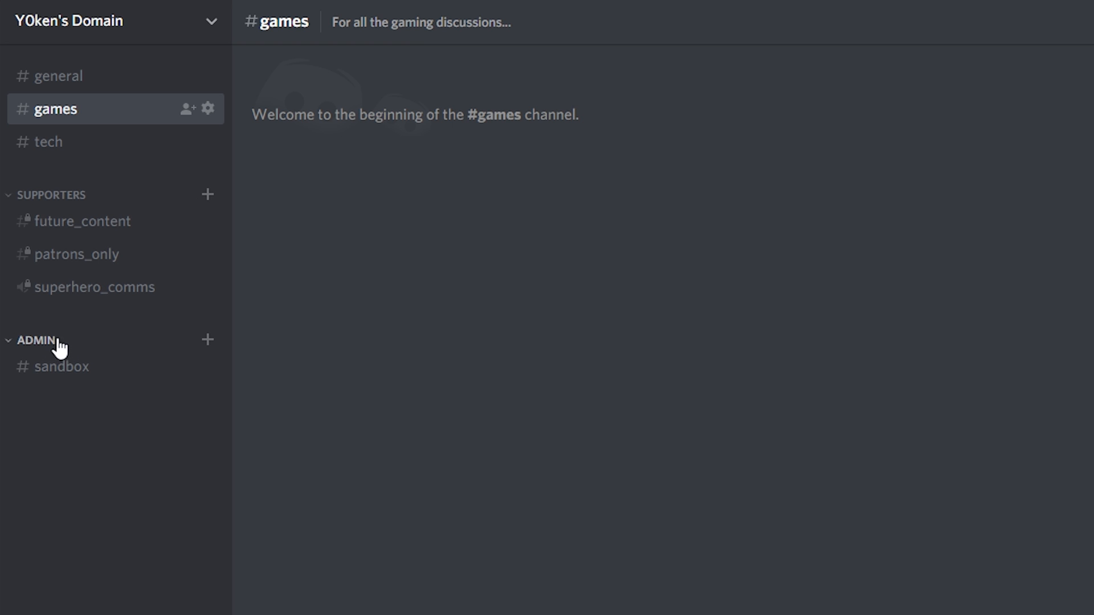
right_click(35, 340)
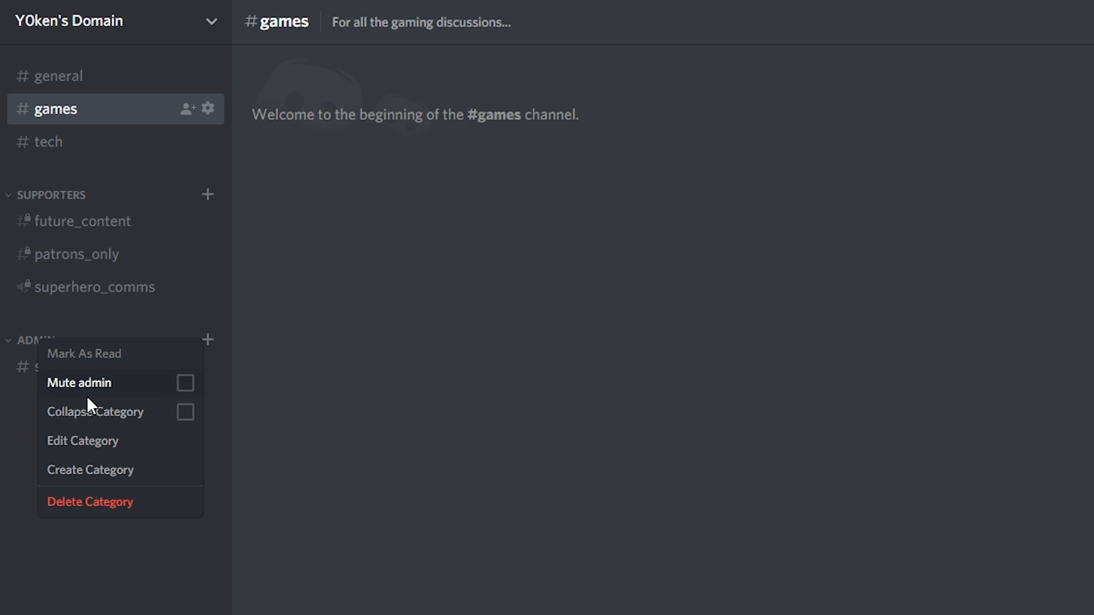
left_click(82, 441)
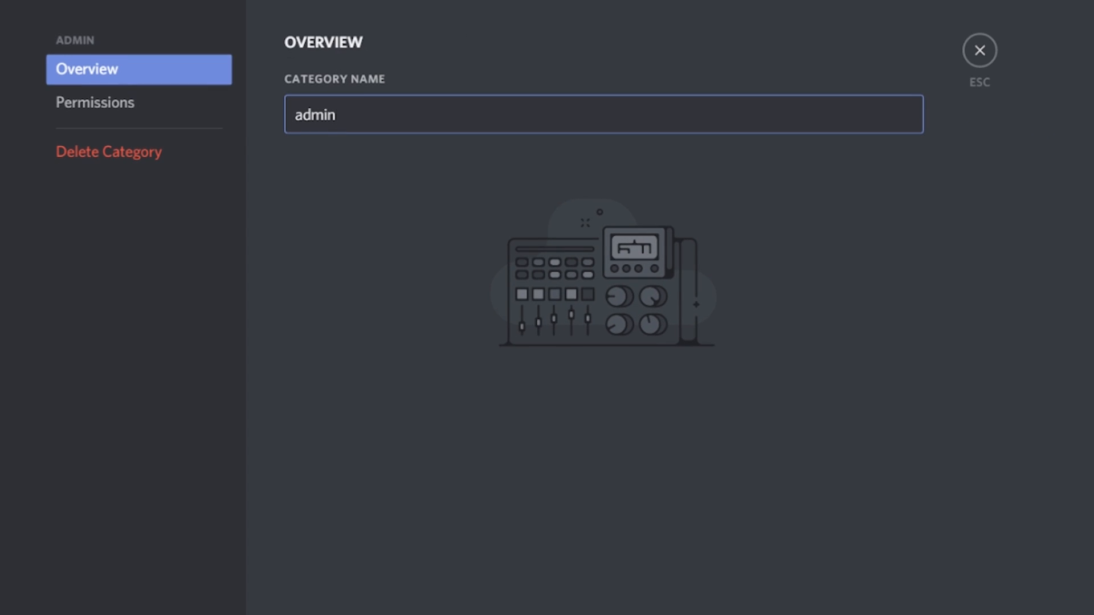
left_click(96, 102)
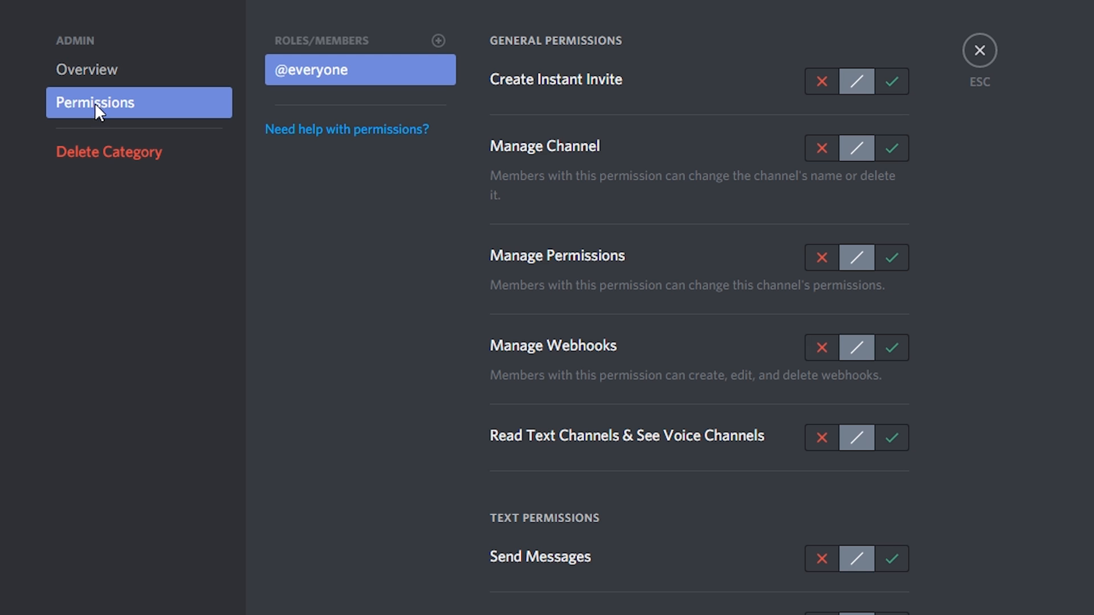
mouse_move(438, 40)
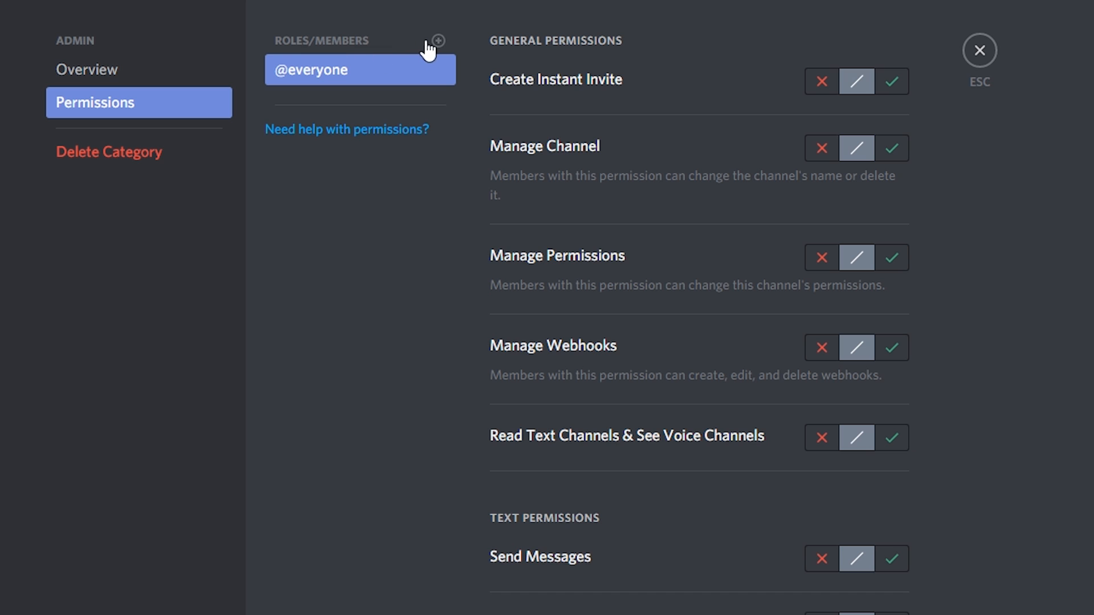
left_click(438, 40)
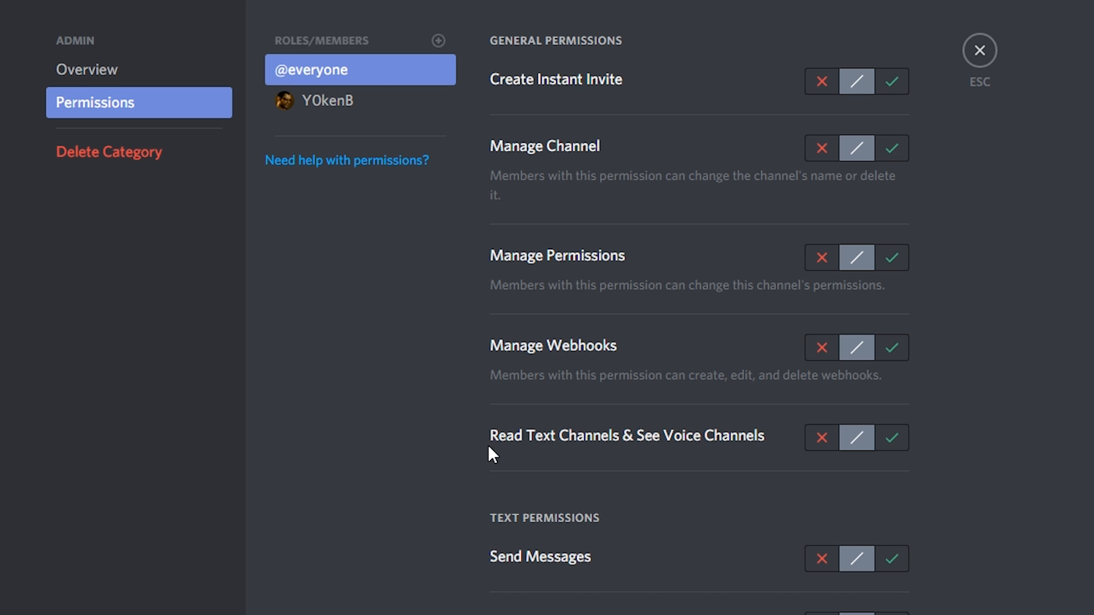
mouse_move(690, 454)
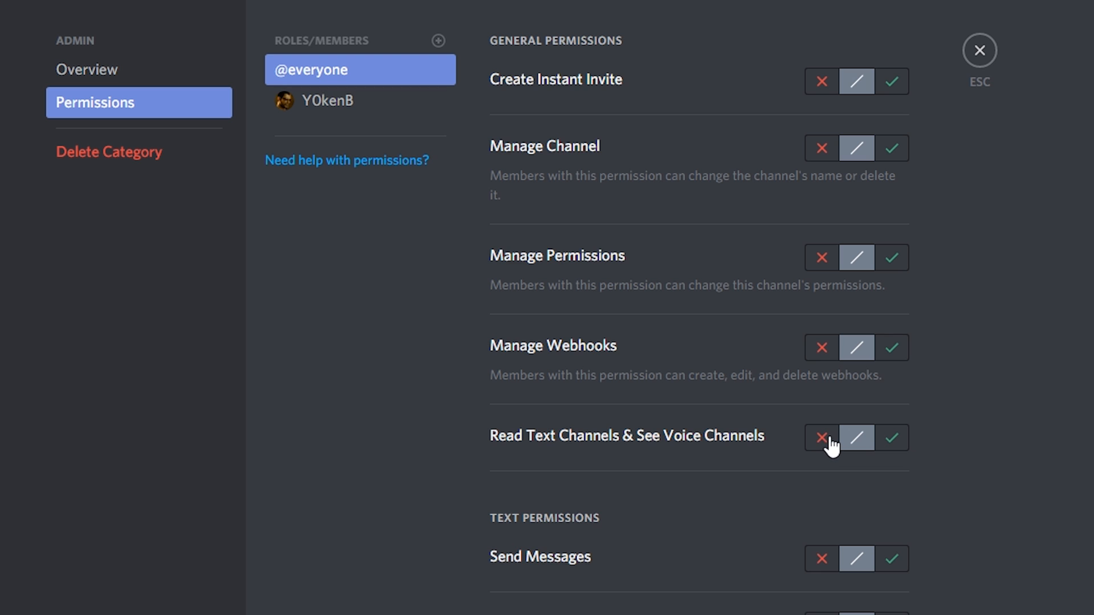
left_click(820, 438)
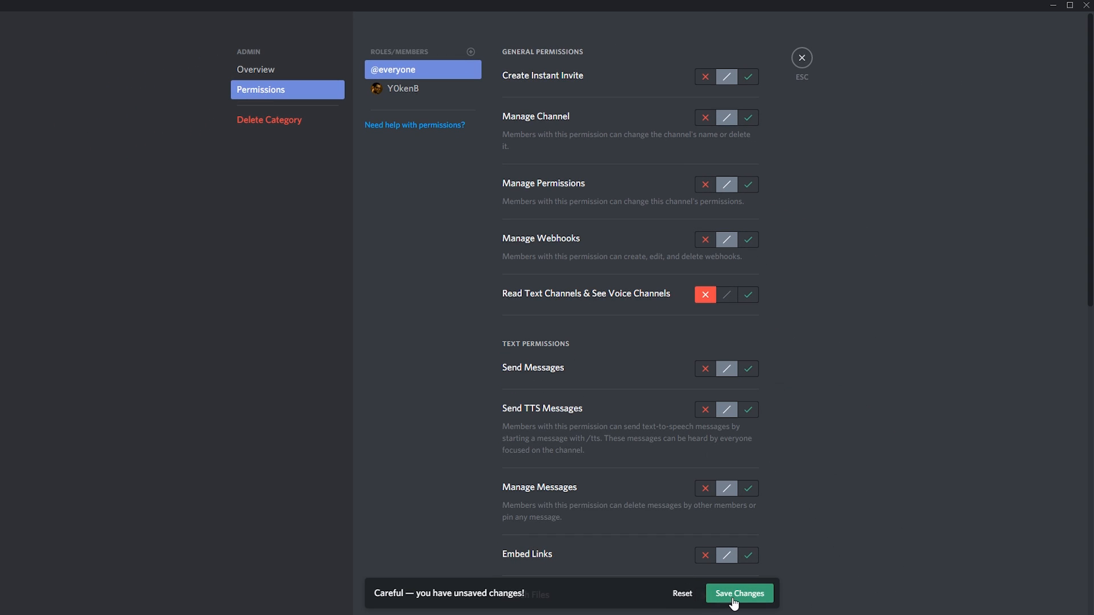
left_click(739, 593)
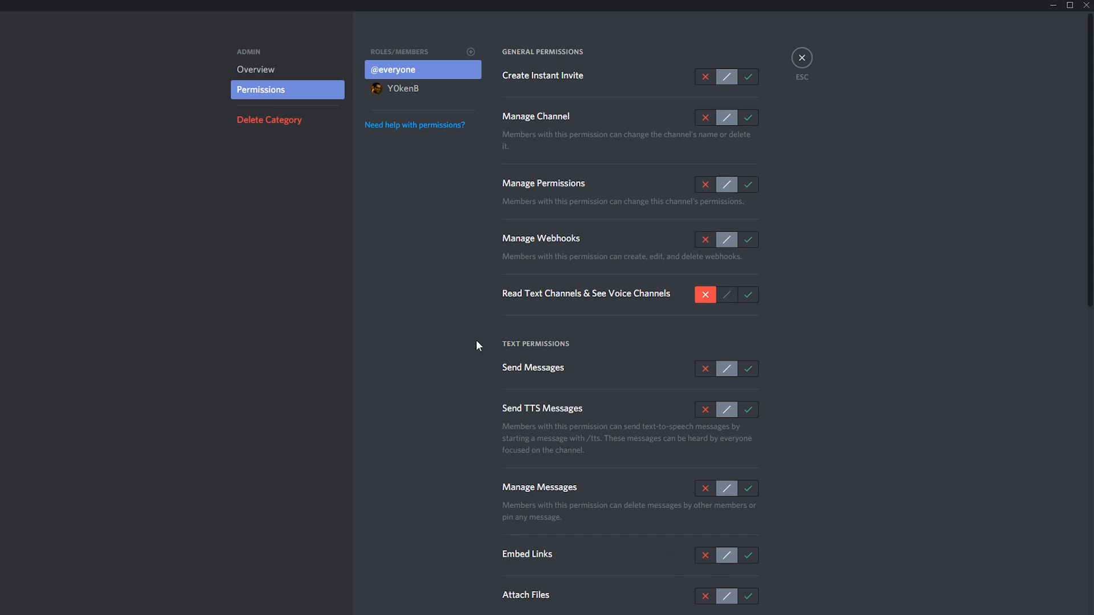
Close the admin settings and check the server from a regular member's account.
left_click(801, 58)
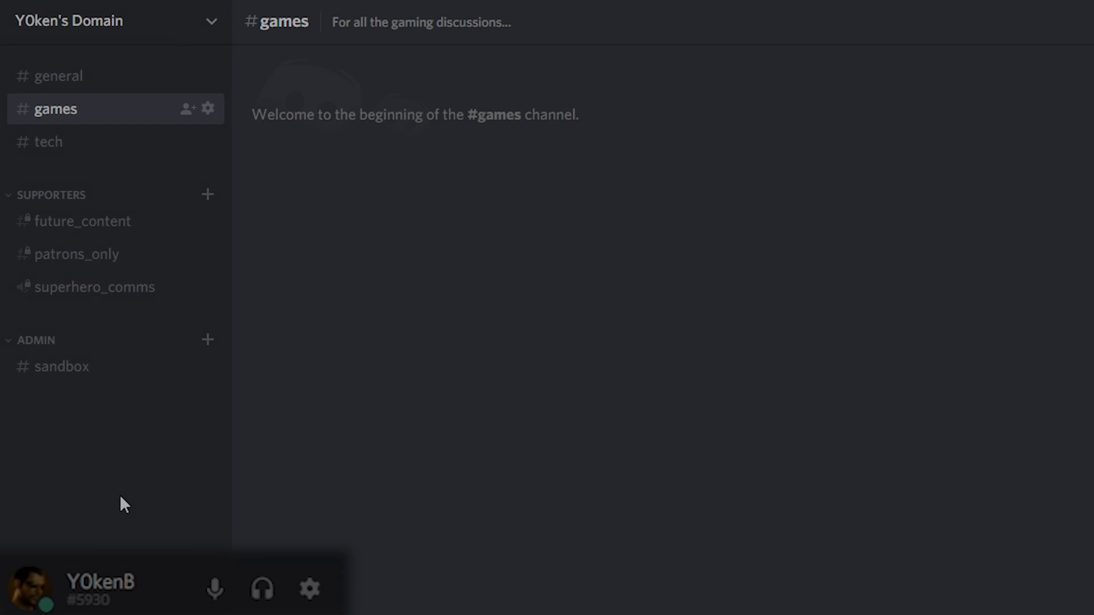
mouse_move(62, 366)
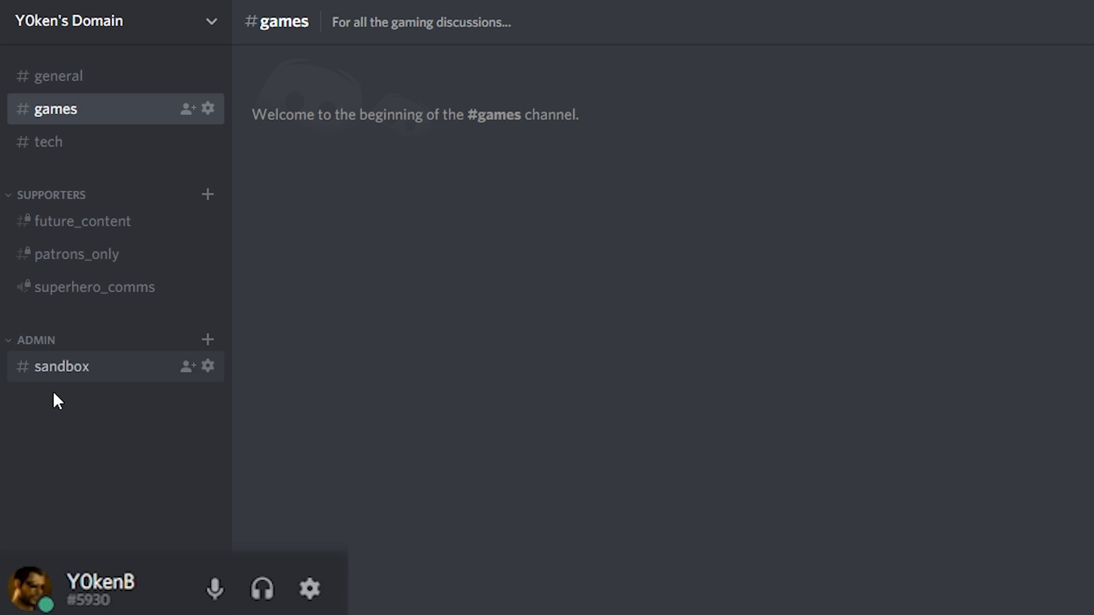
mouse_move(895, 368)
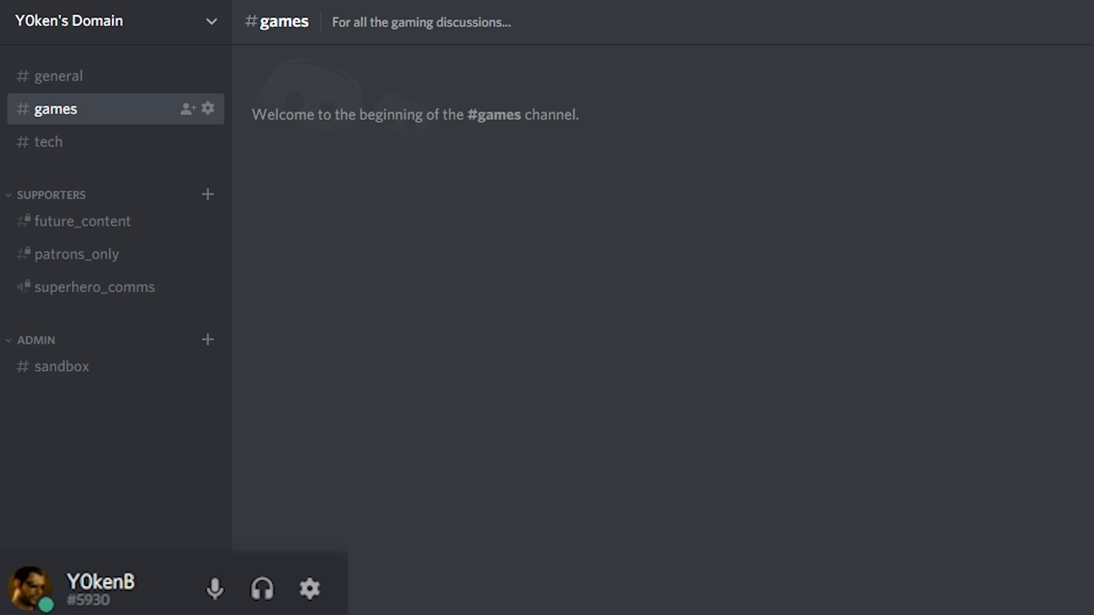
left_click(60, 77)
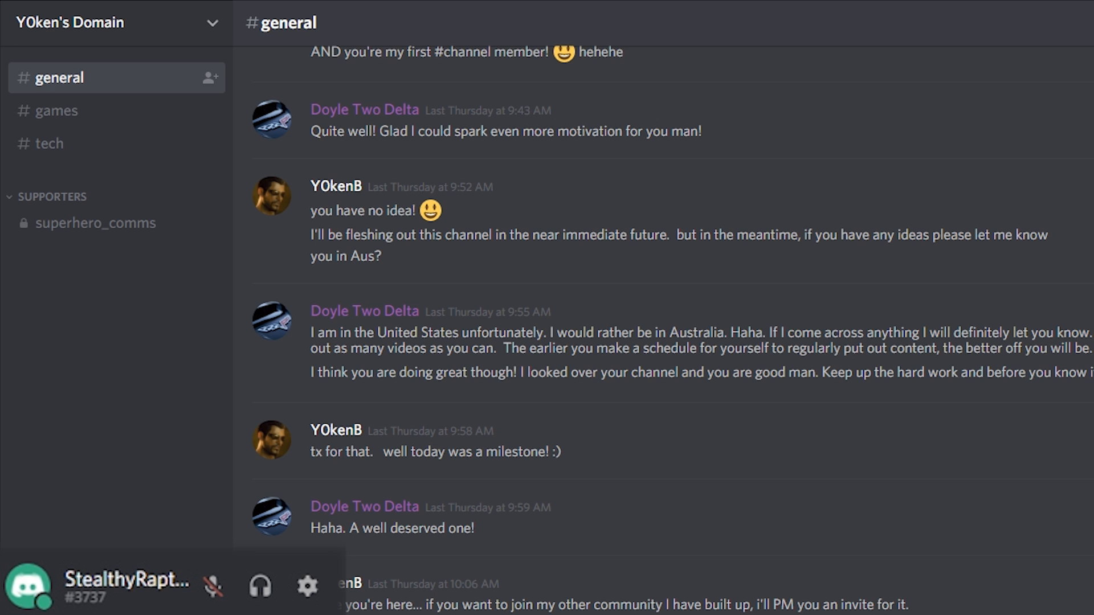
mouse_move(49, 144)
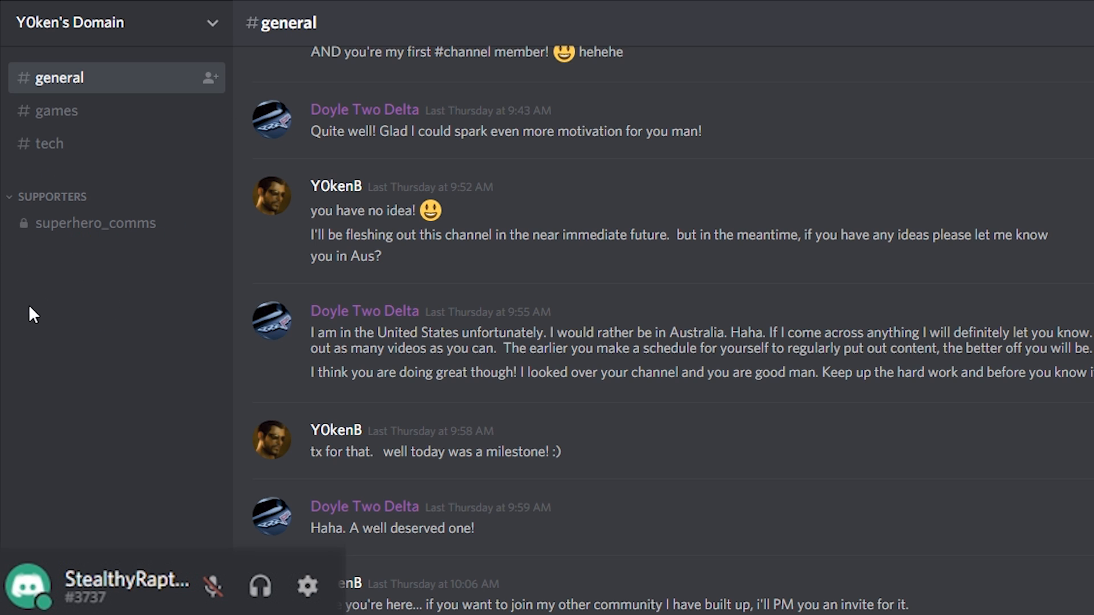
mouse_move(58, 255)
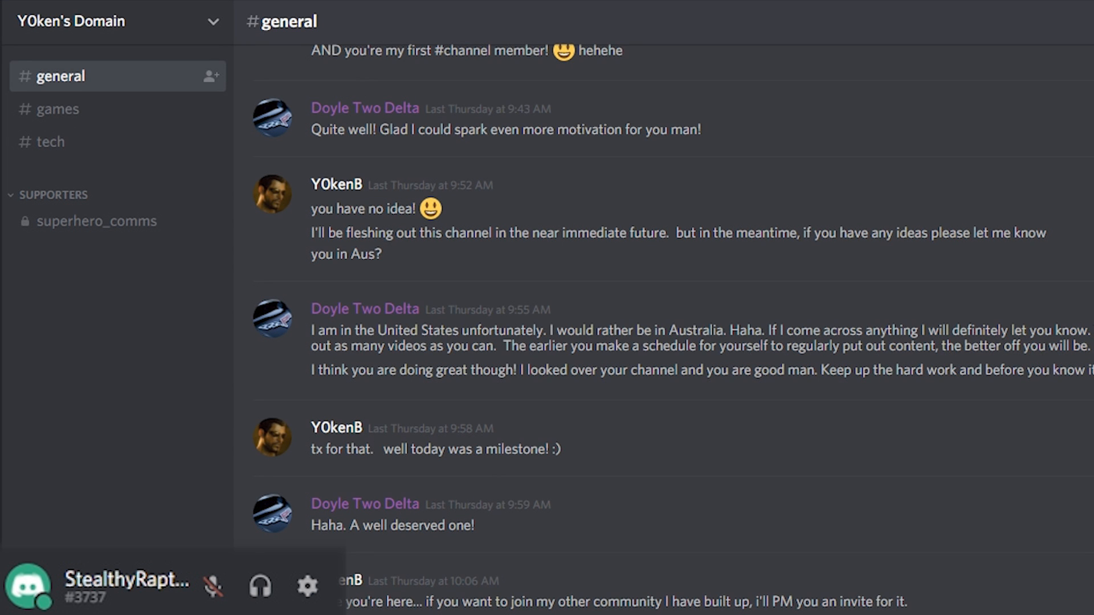
left_click(55, 108)
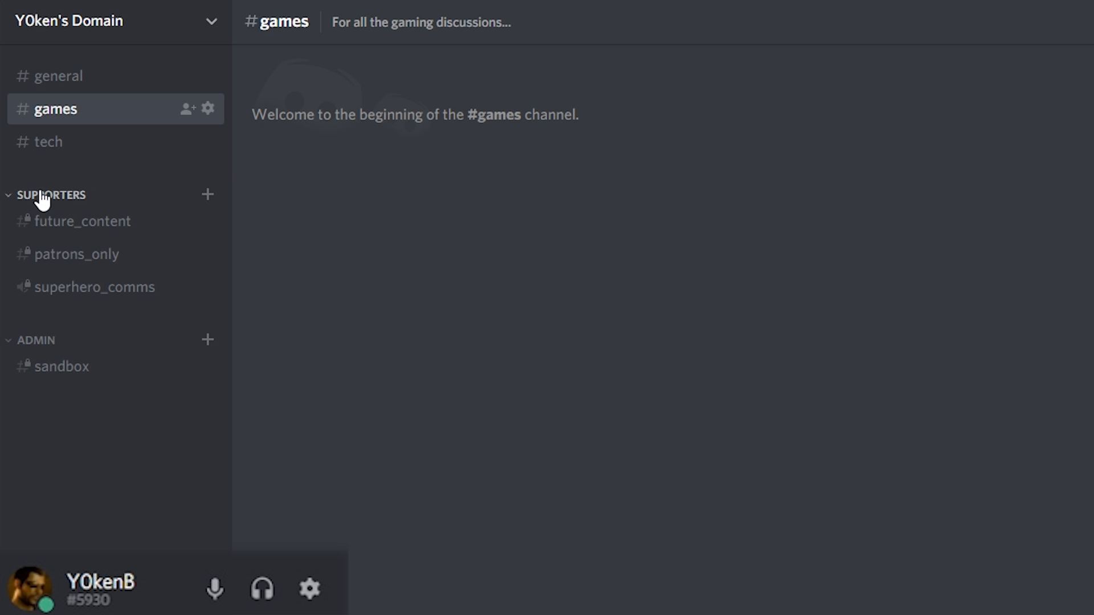
right_click(51, 195)
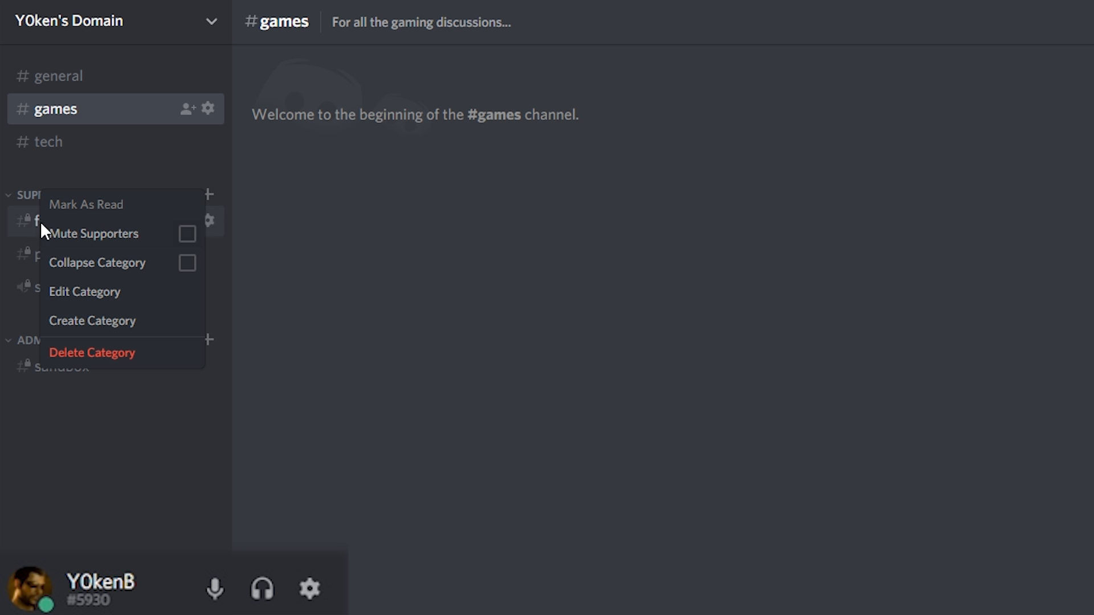
left_click(84, 292)
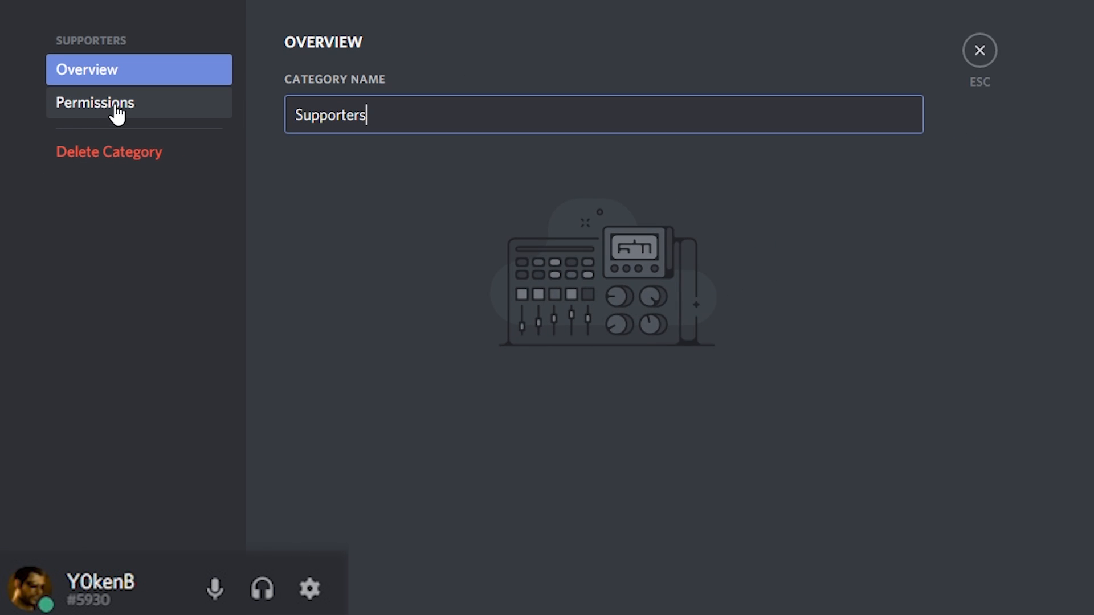
left_click(94, 103)
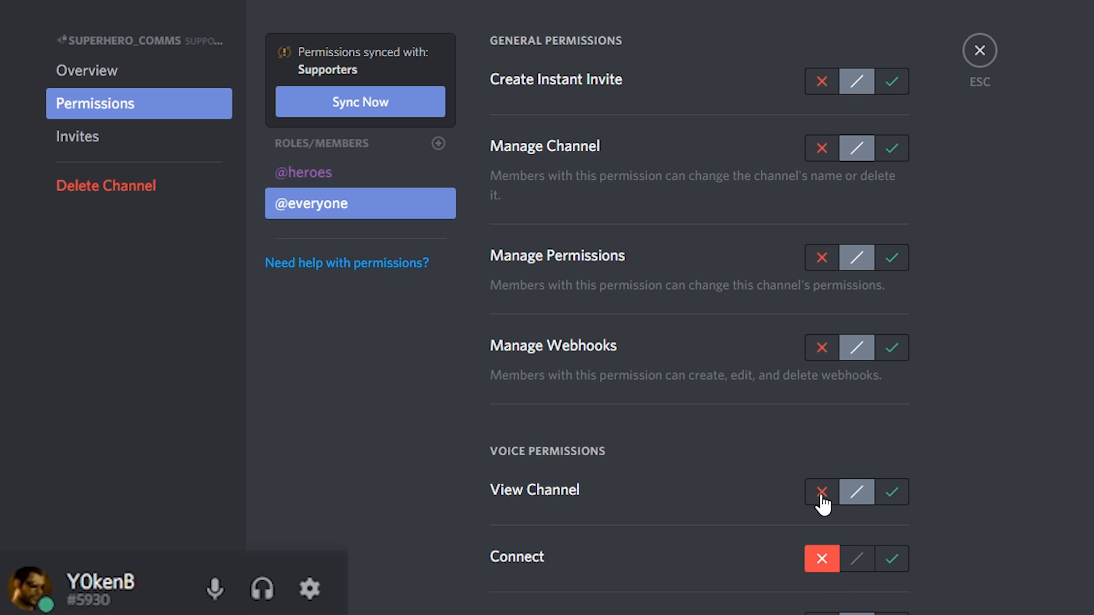
left_click(822, 492)
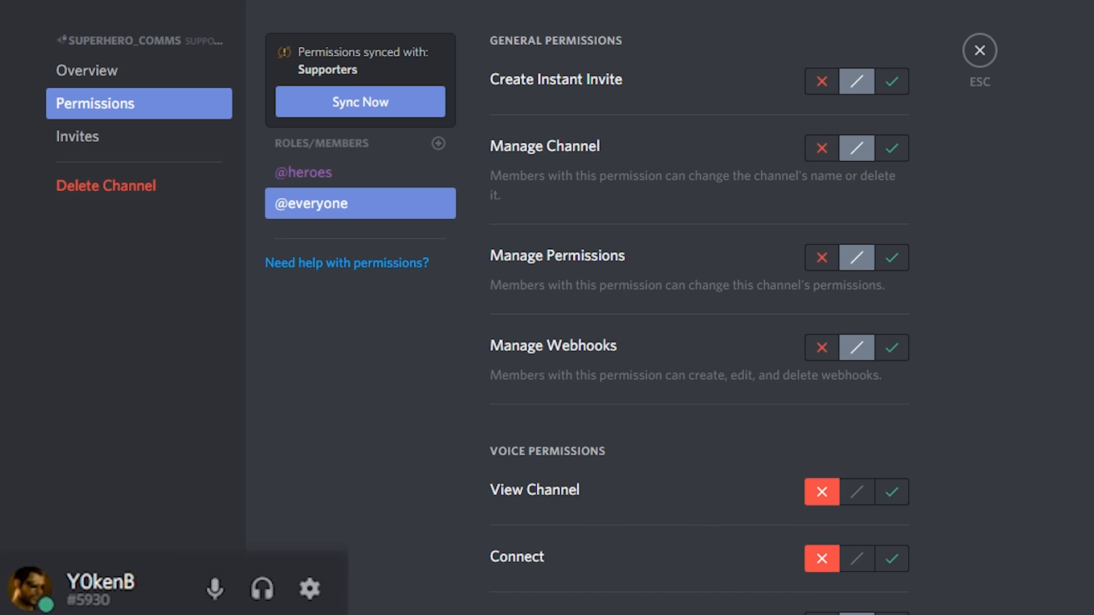
mouse_move(980, 50)
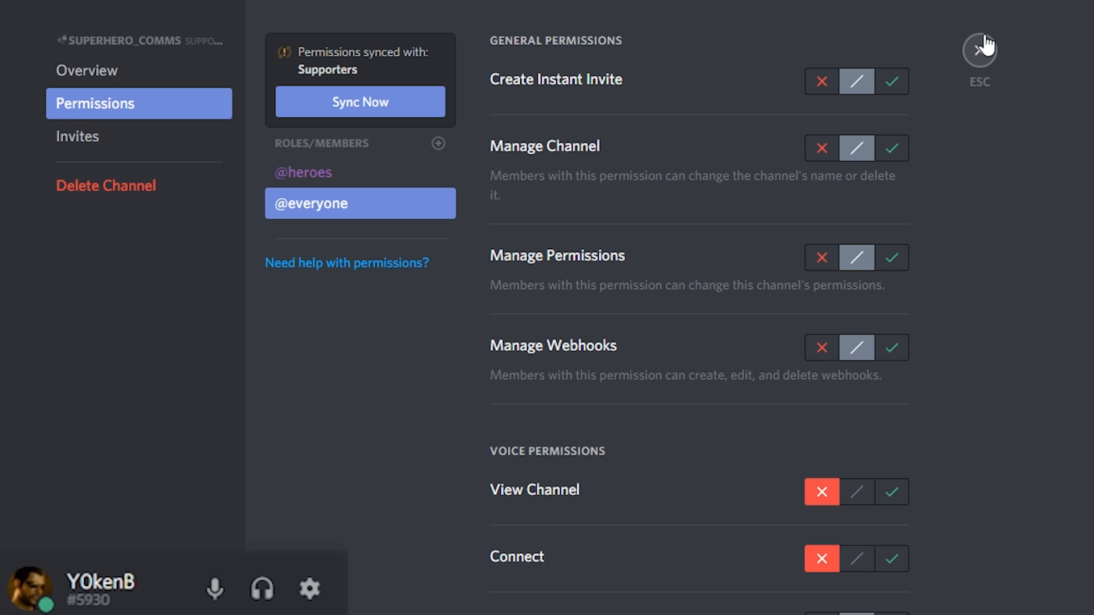
left_click(978, 49)
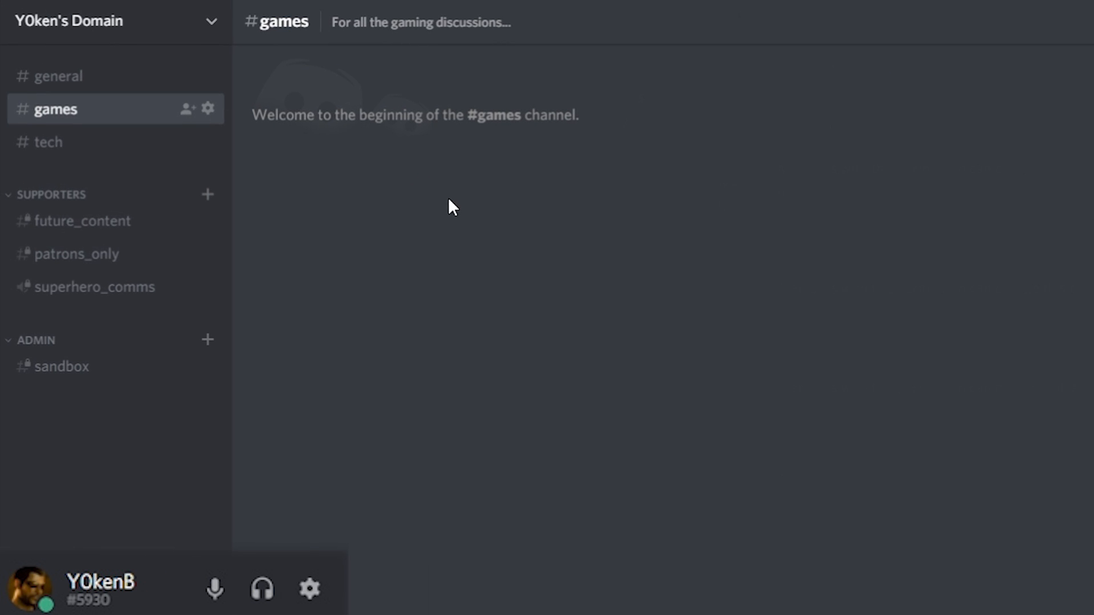
left_click(59, 78)
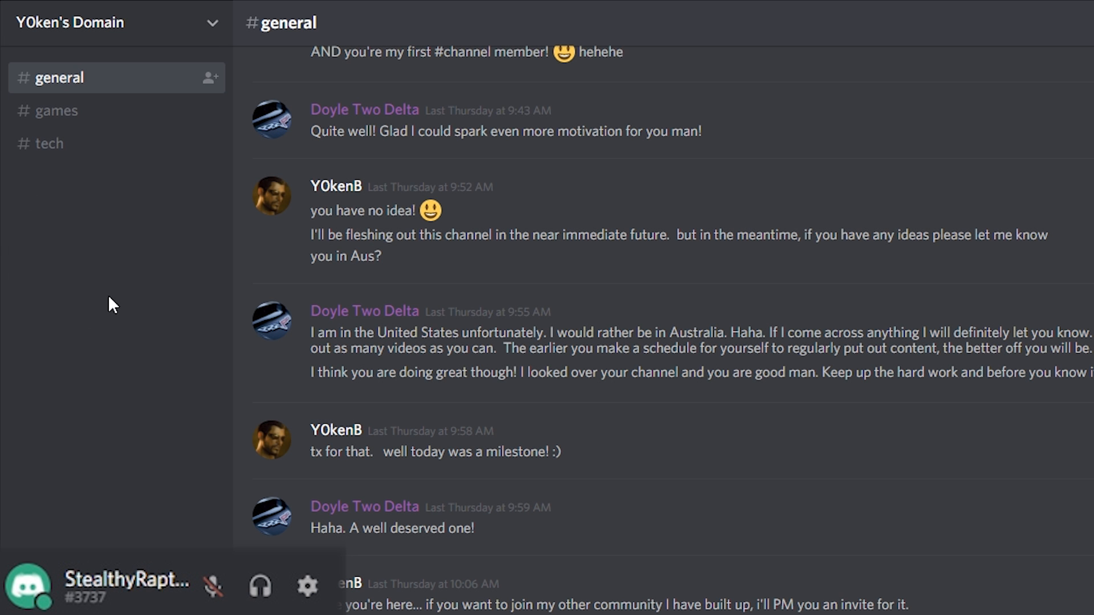
mouse_move(98, 214)
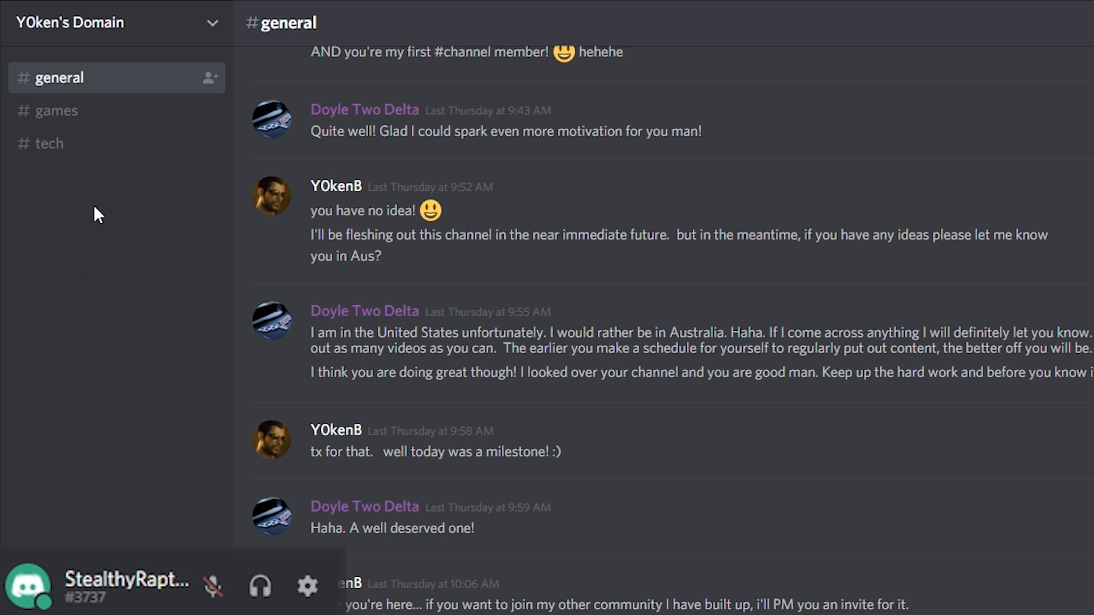
mouse_move(70, 194)
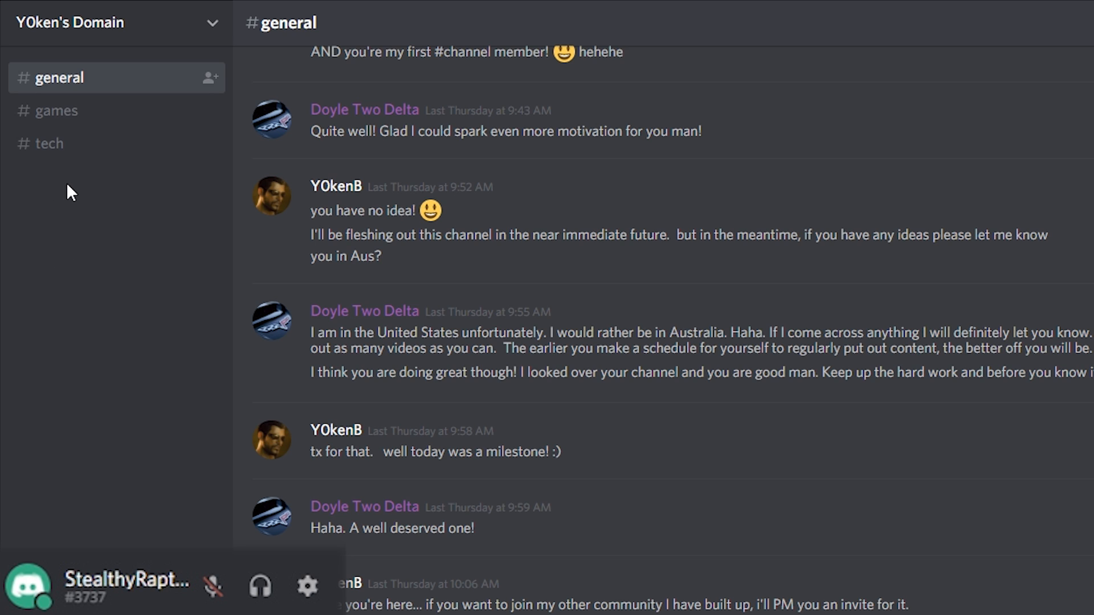
left_click(55, 108)
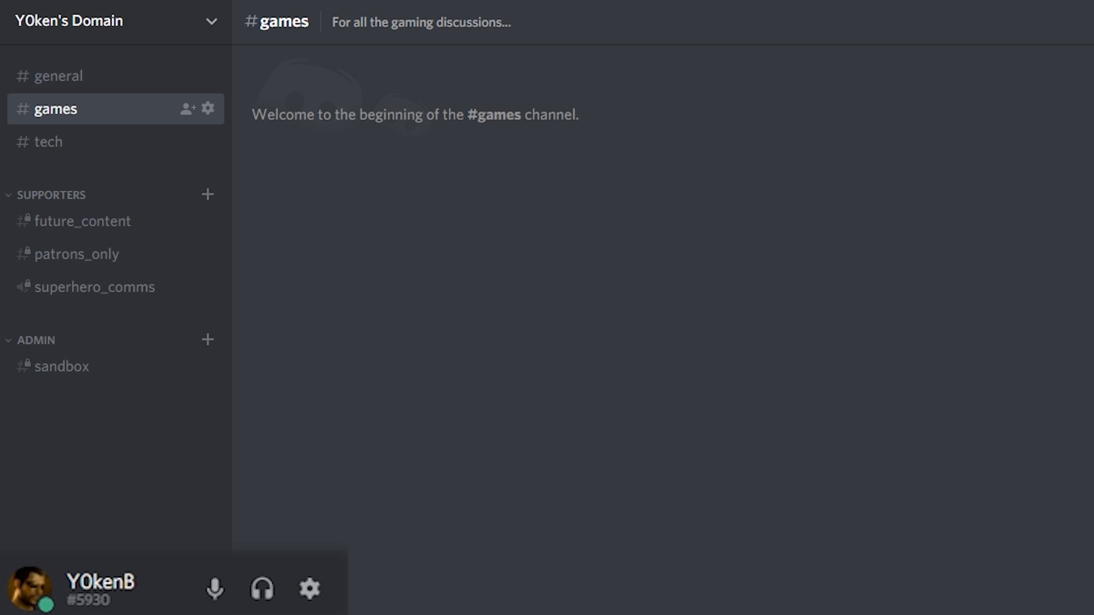
mouse_move(81, 221)
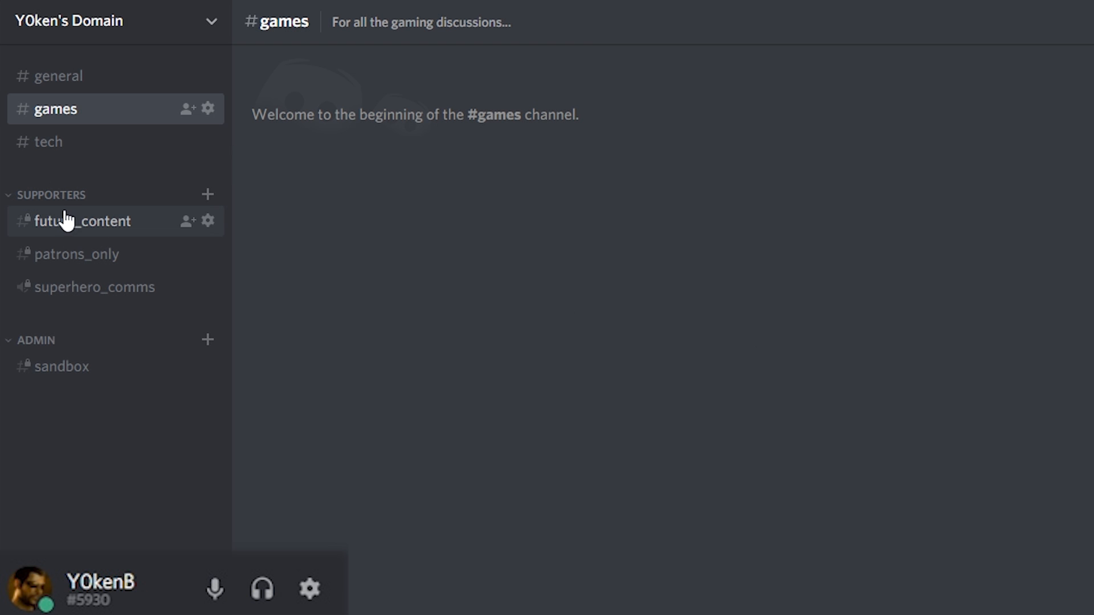
mouse_move(112, 206)
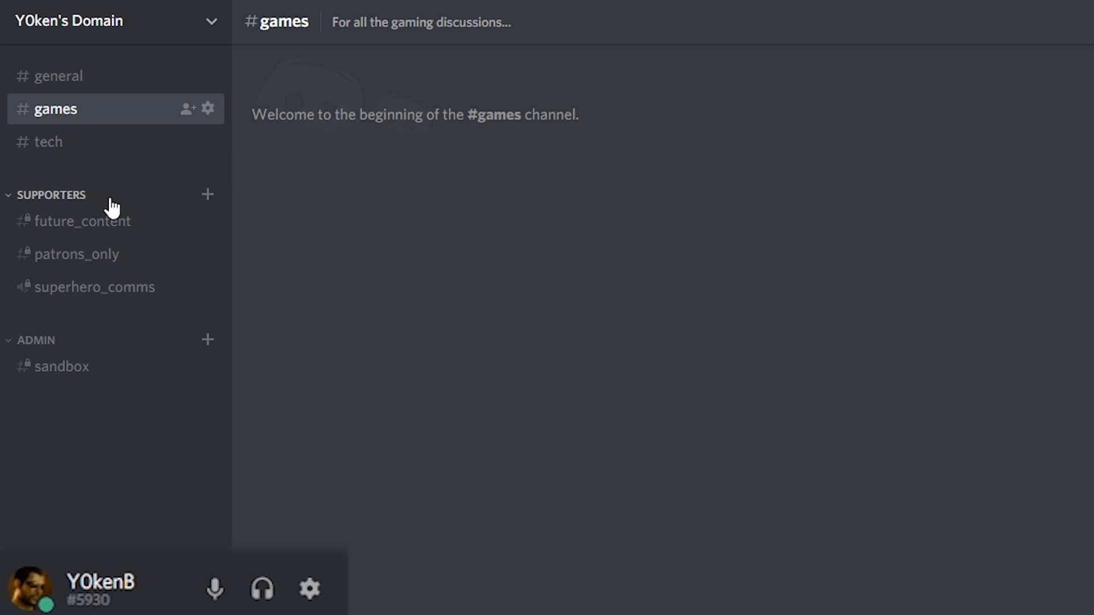
mouse_move(85, 209)
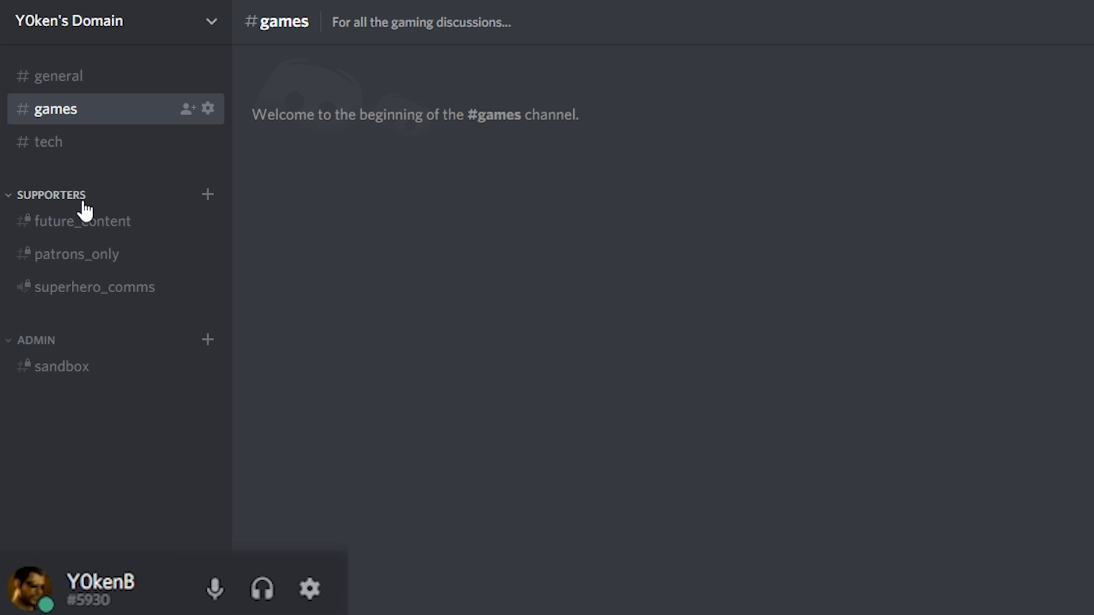
mouse_move(94, 287)
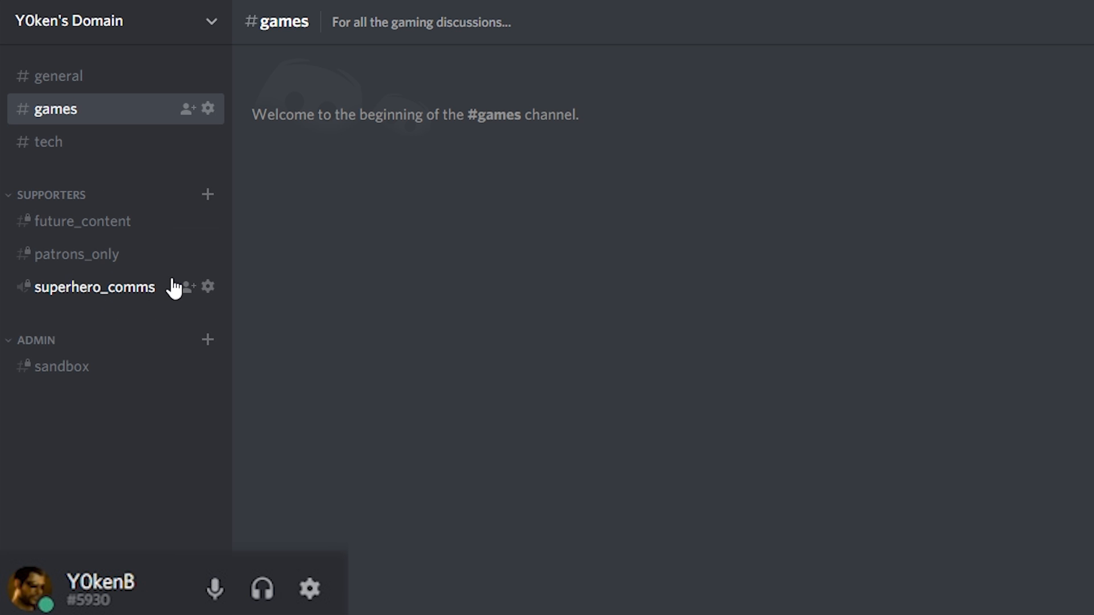
mouse_move(1054, 546)
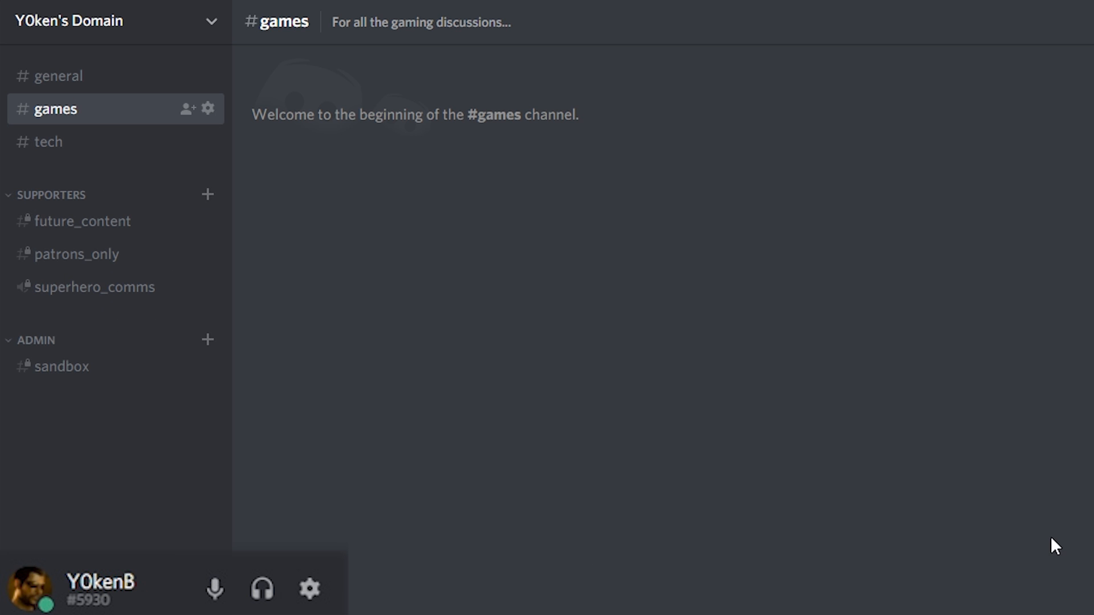